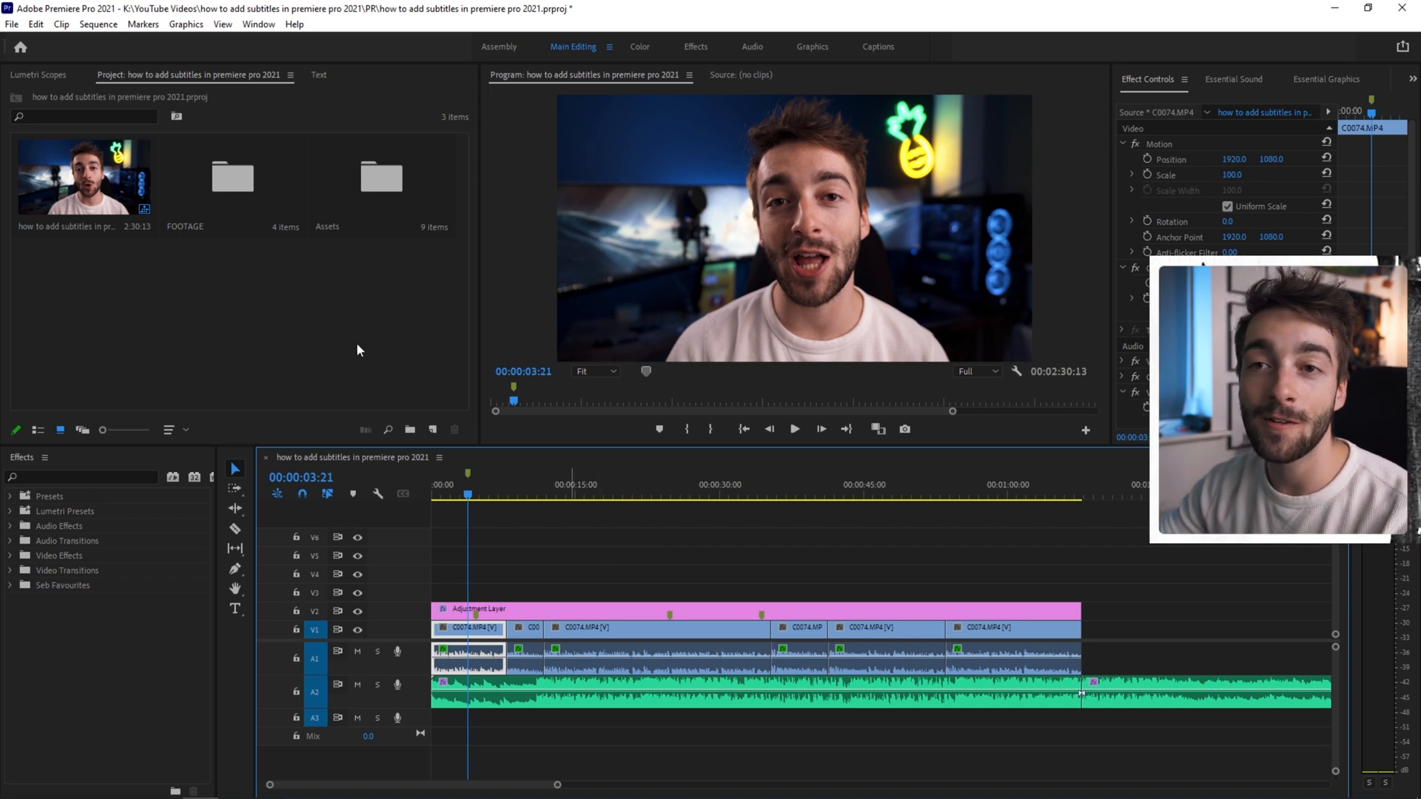
Review the sequence's Auto Transcribe settings: Mix audio track and English language
click(84, 177)
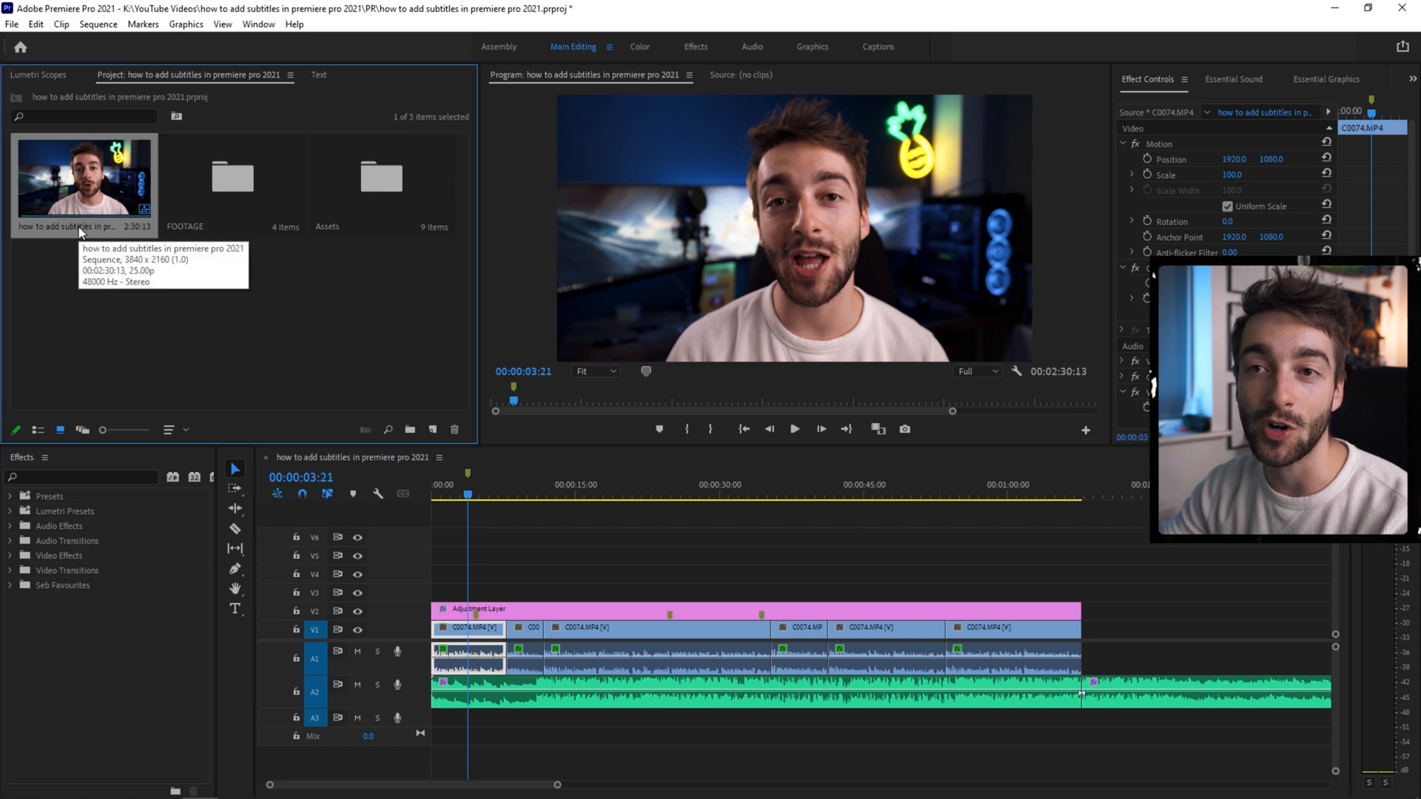
right_click(82, 177)
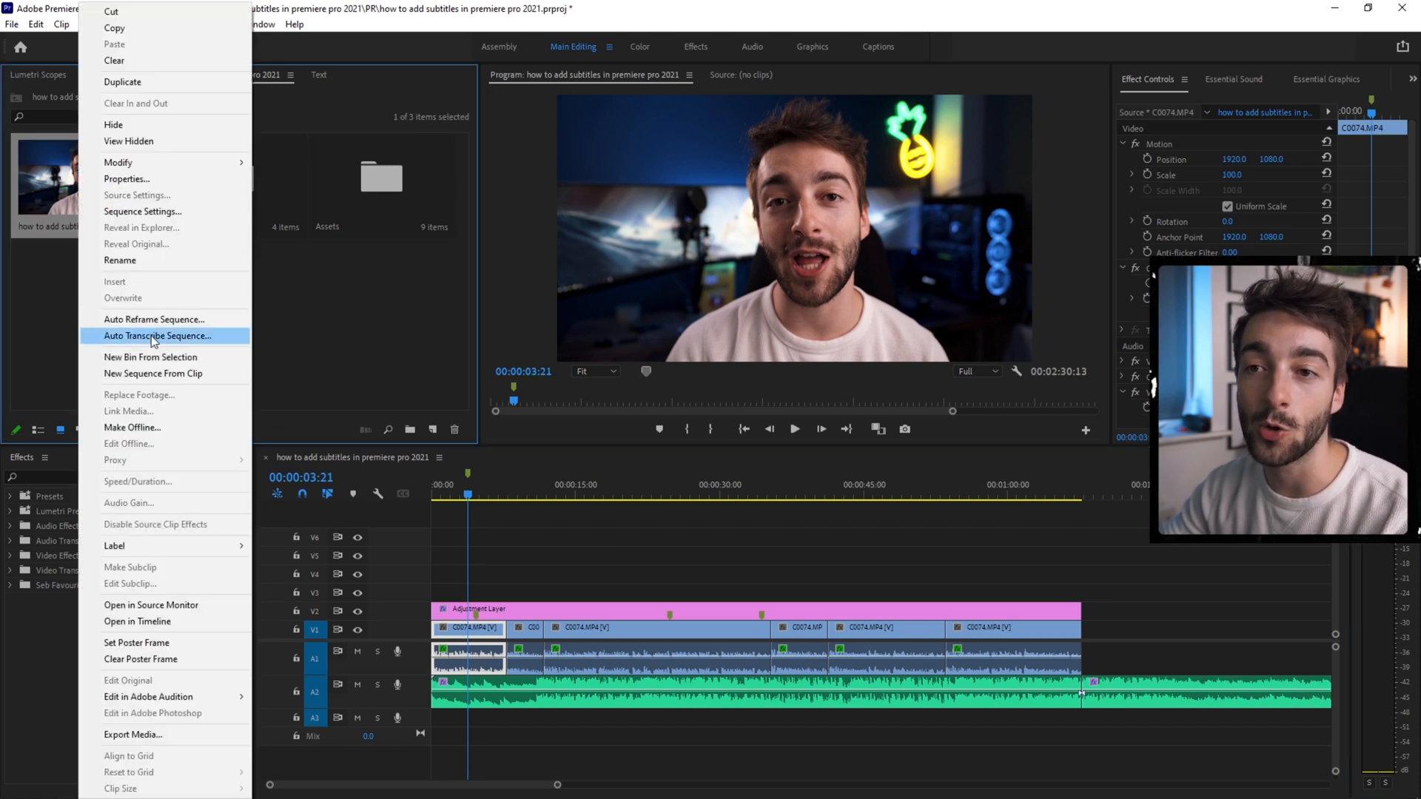
click(157, 336)
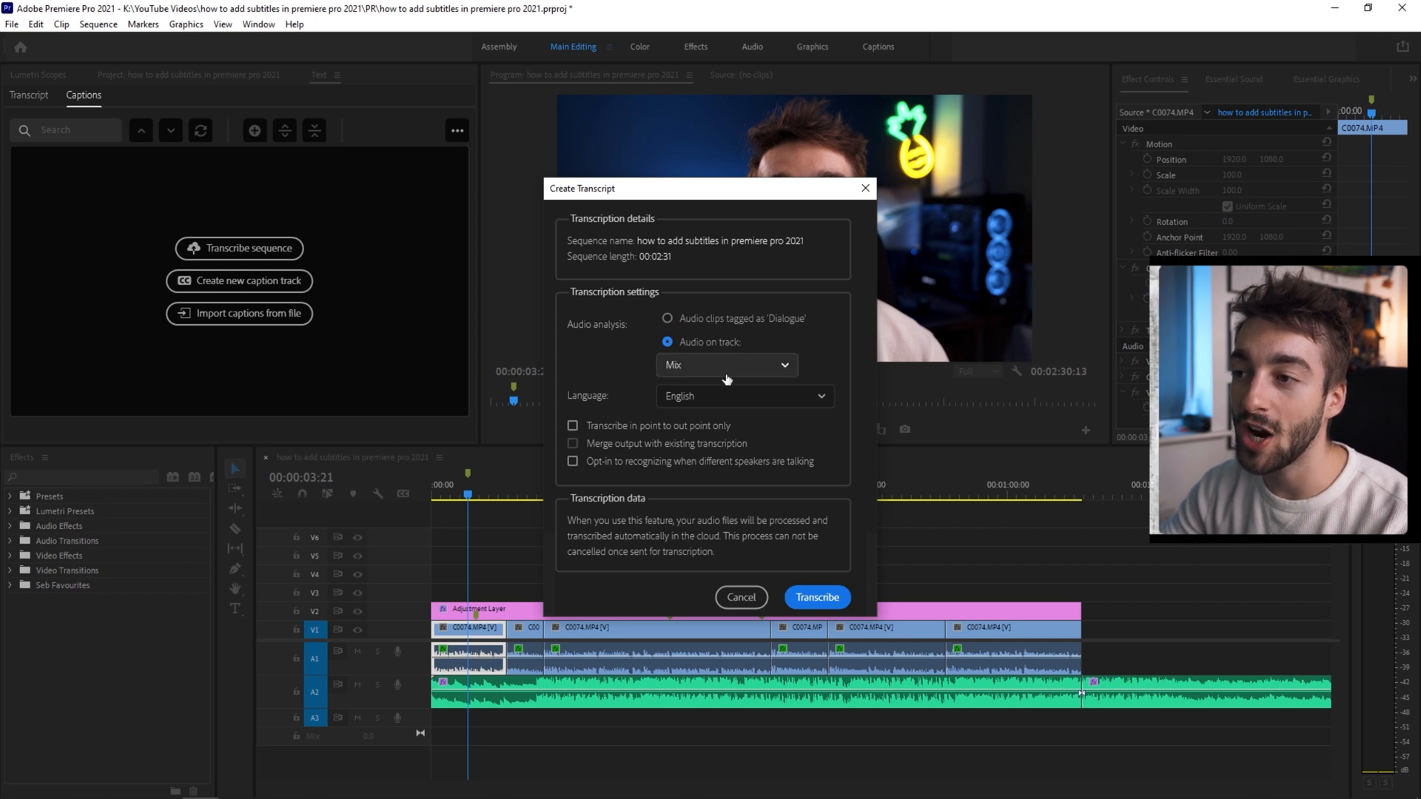
click(725, 364)
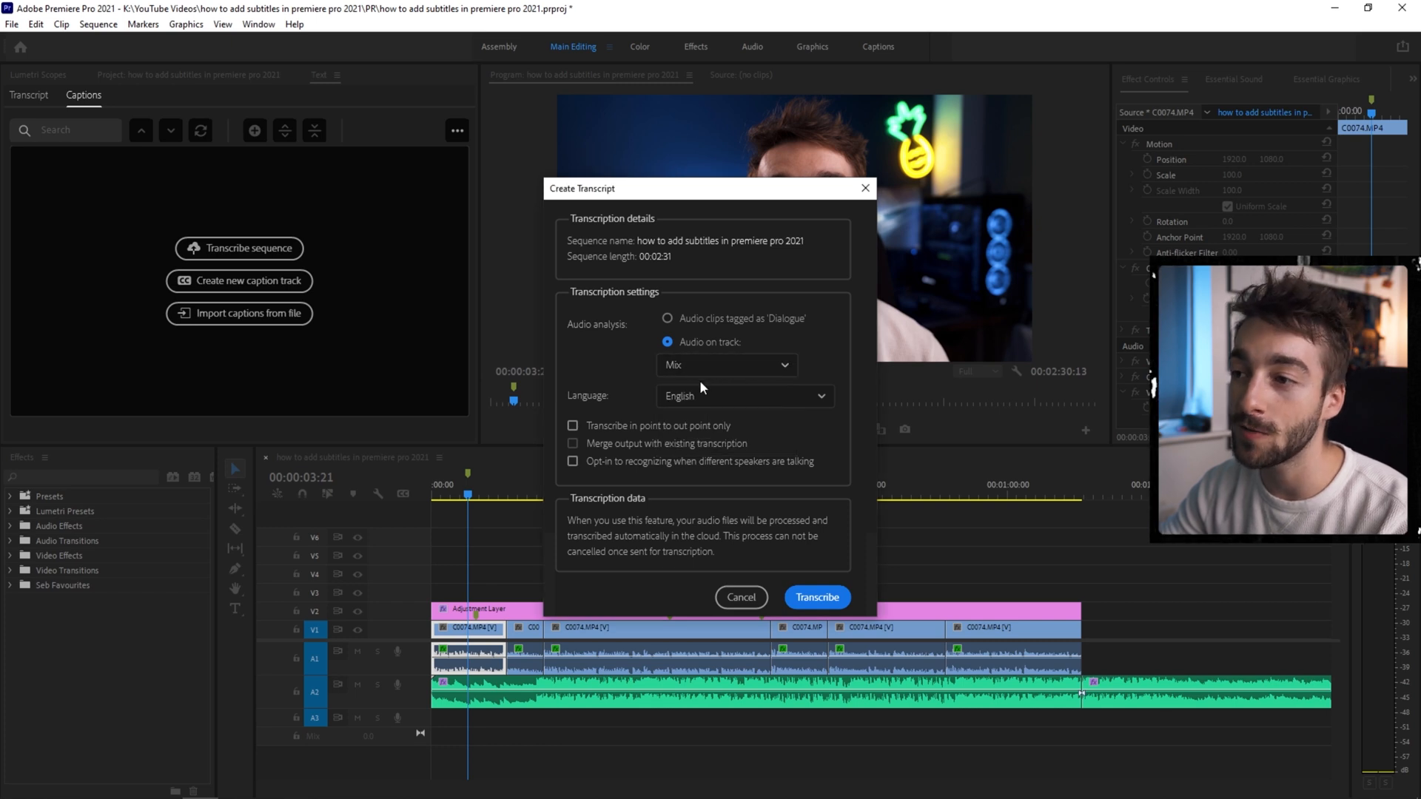
click(742, 396)
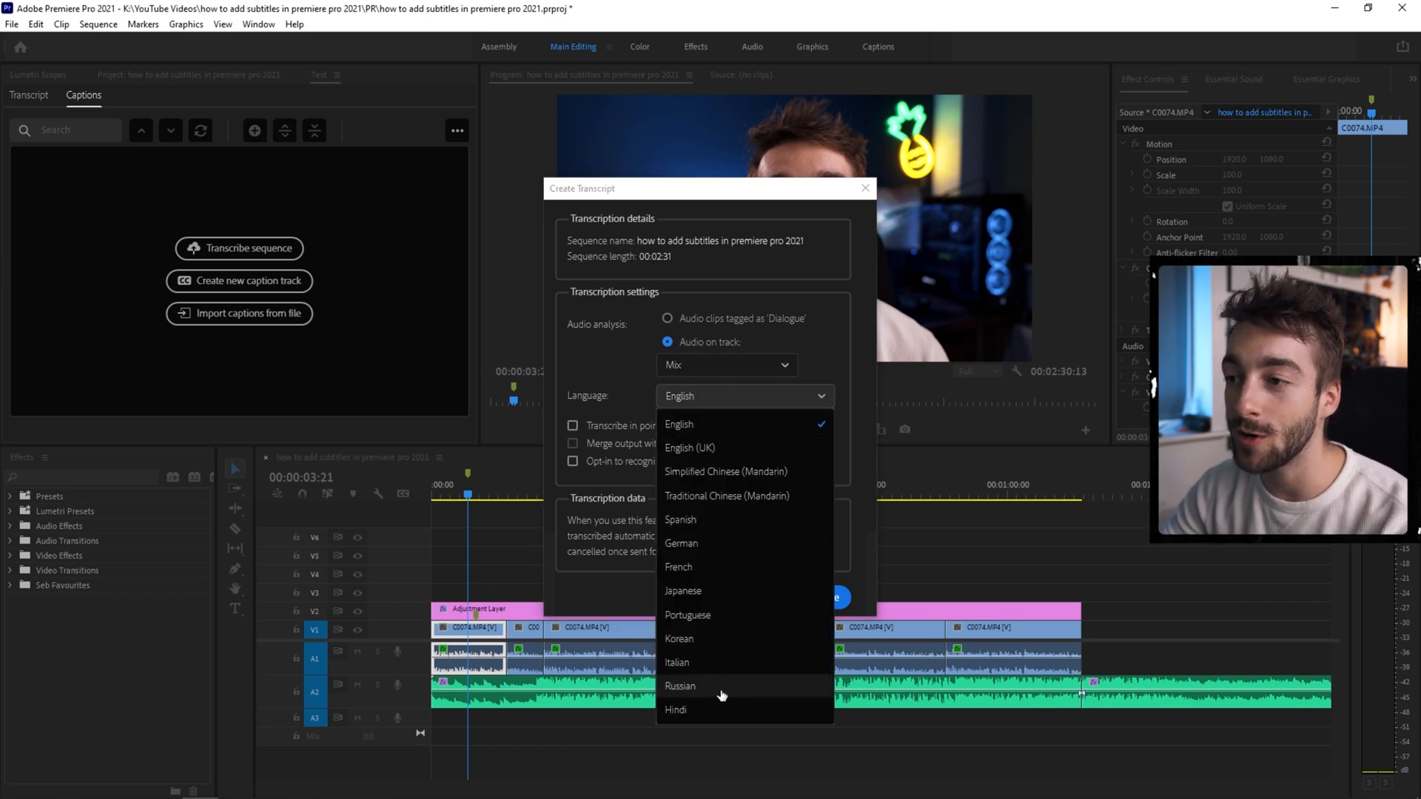
mouse_move(702, 589)
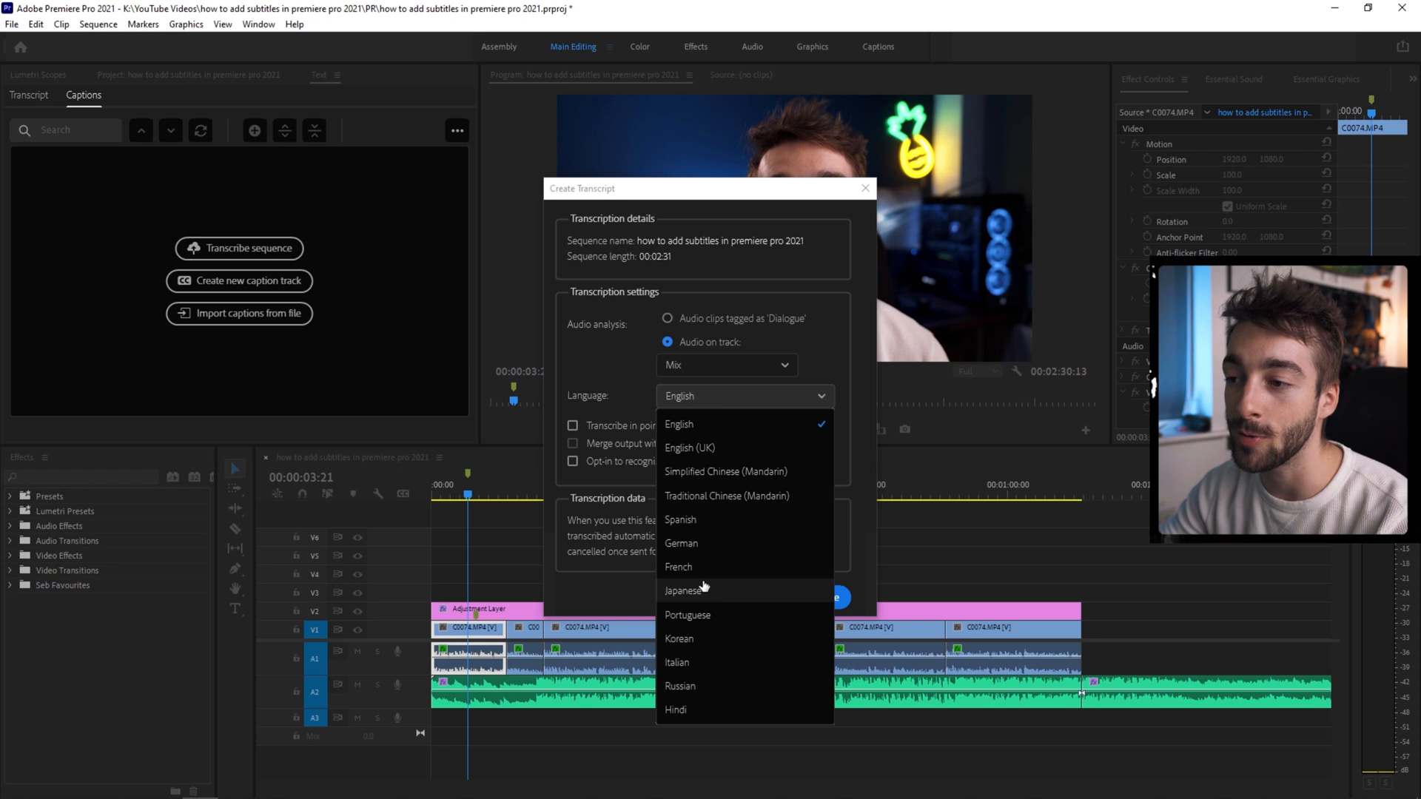
click(678, 424)
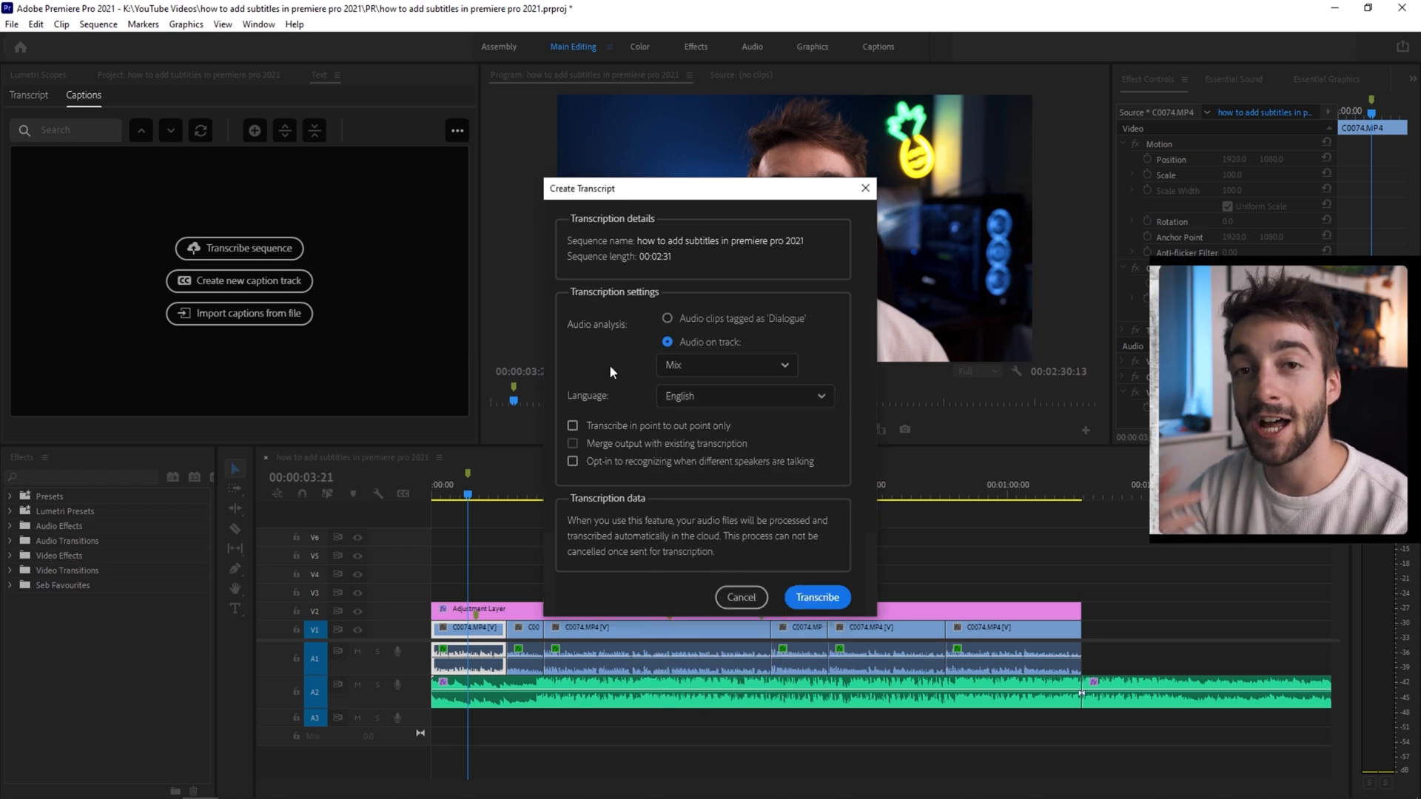
mouse_move(623, 442)
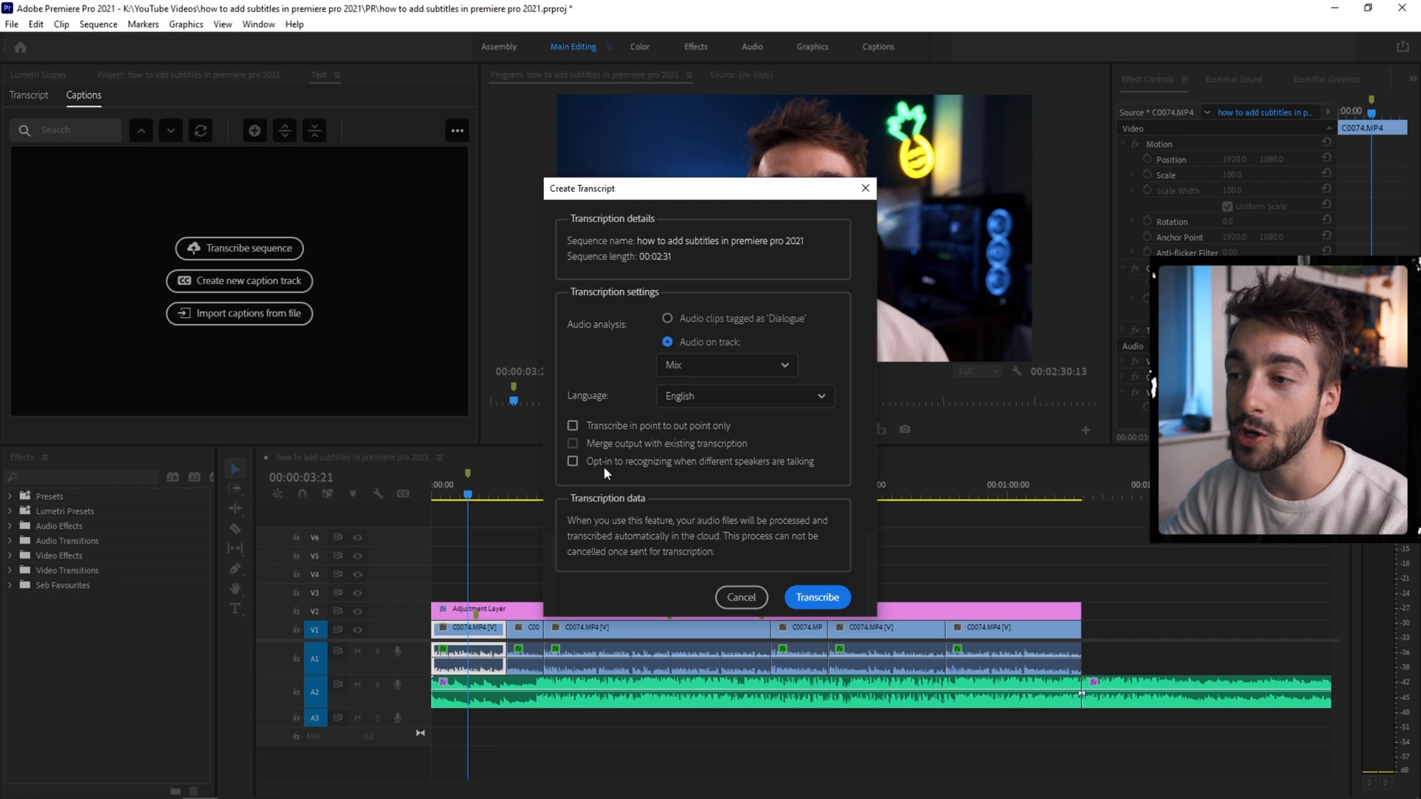
mouse_move(723, 468)
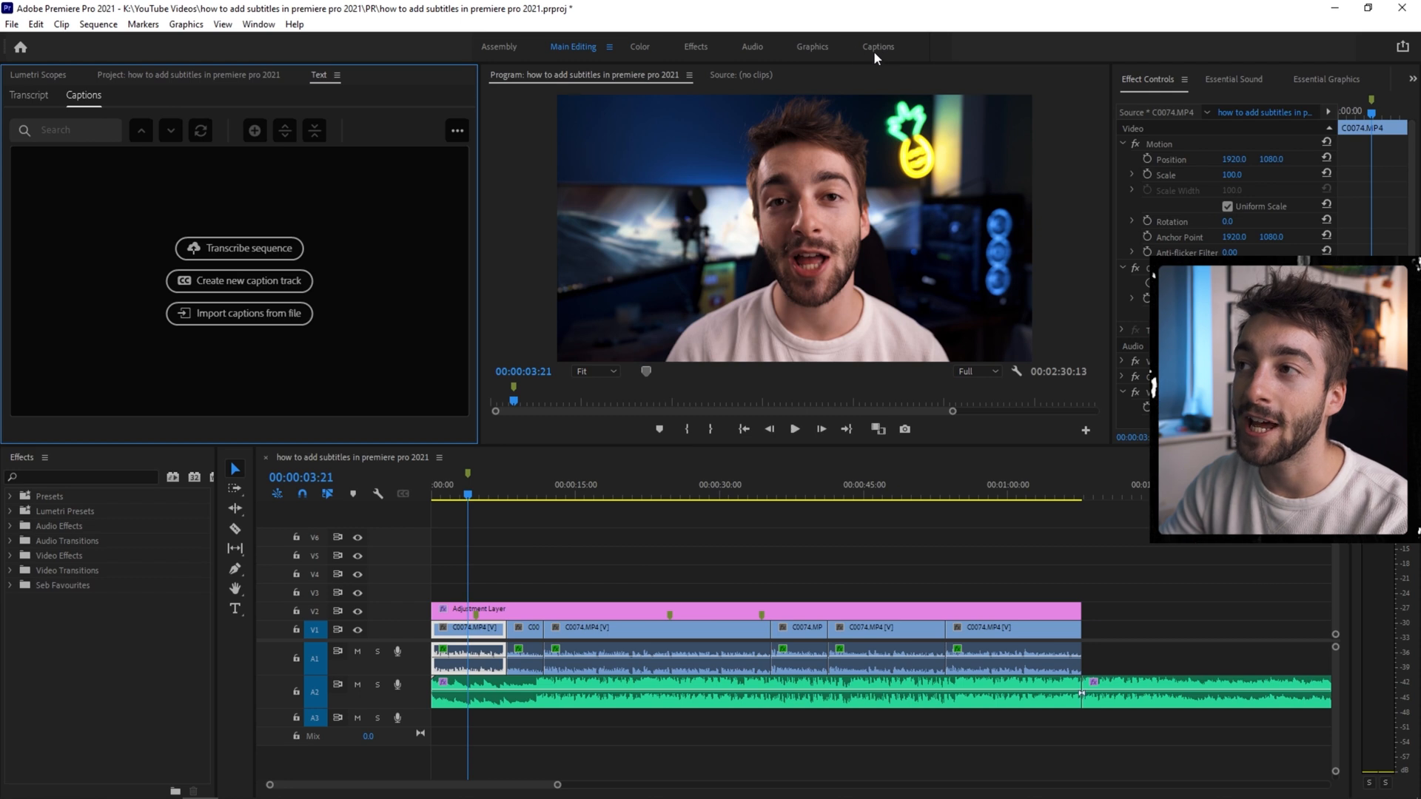
Confirm the Edit Workspaces dialog and switch to the Captions workspace
click(259, 24)
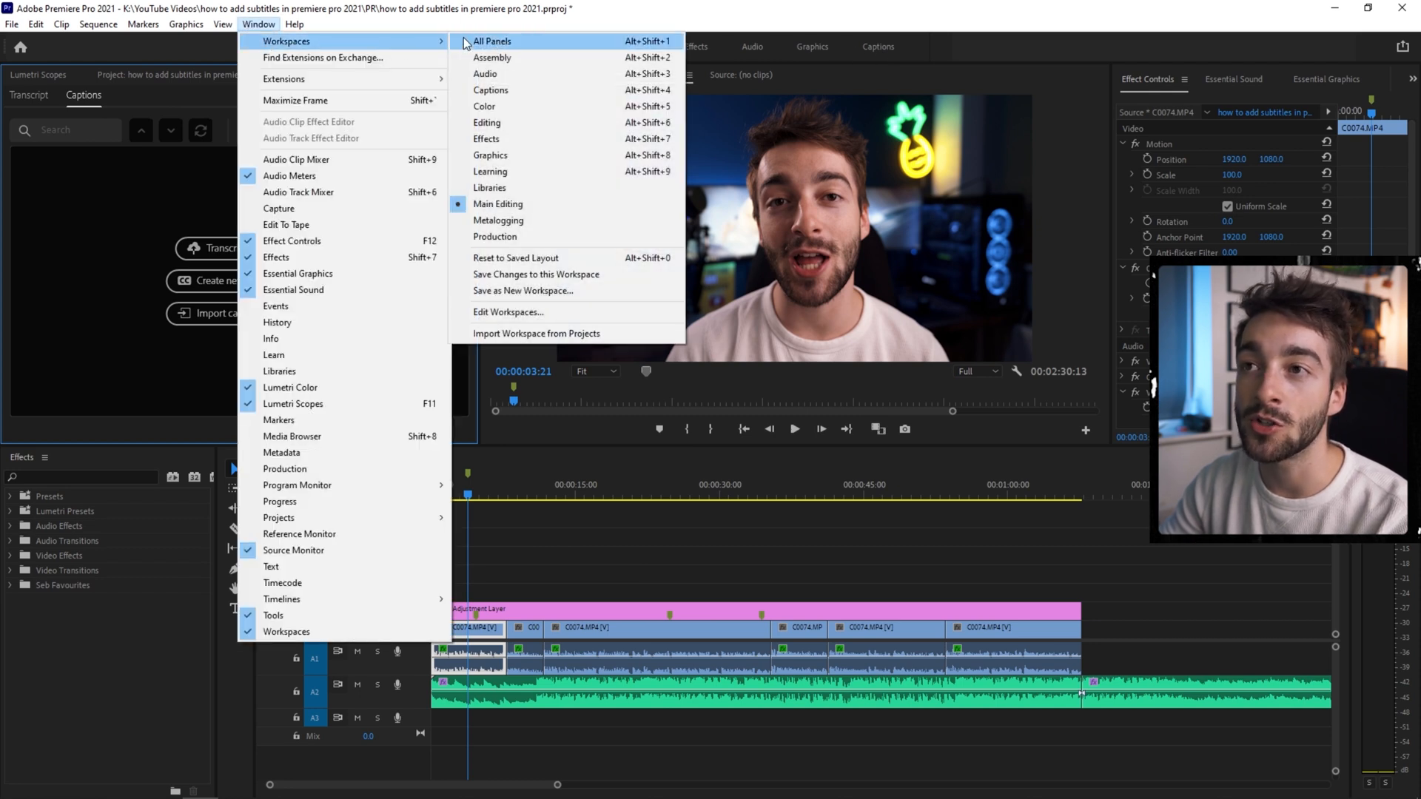
click(509, 312)
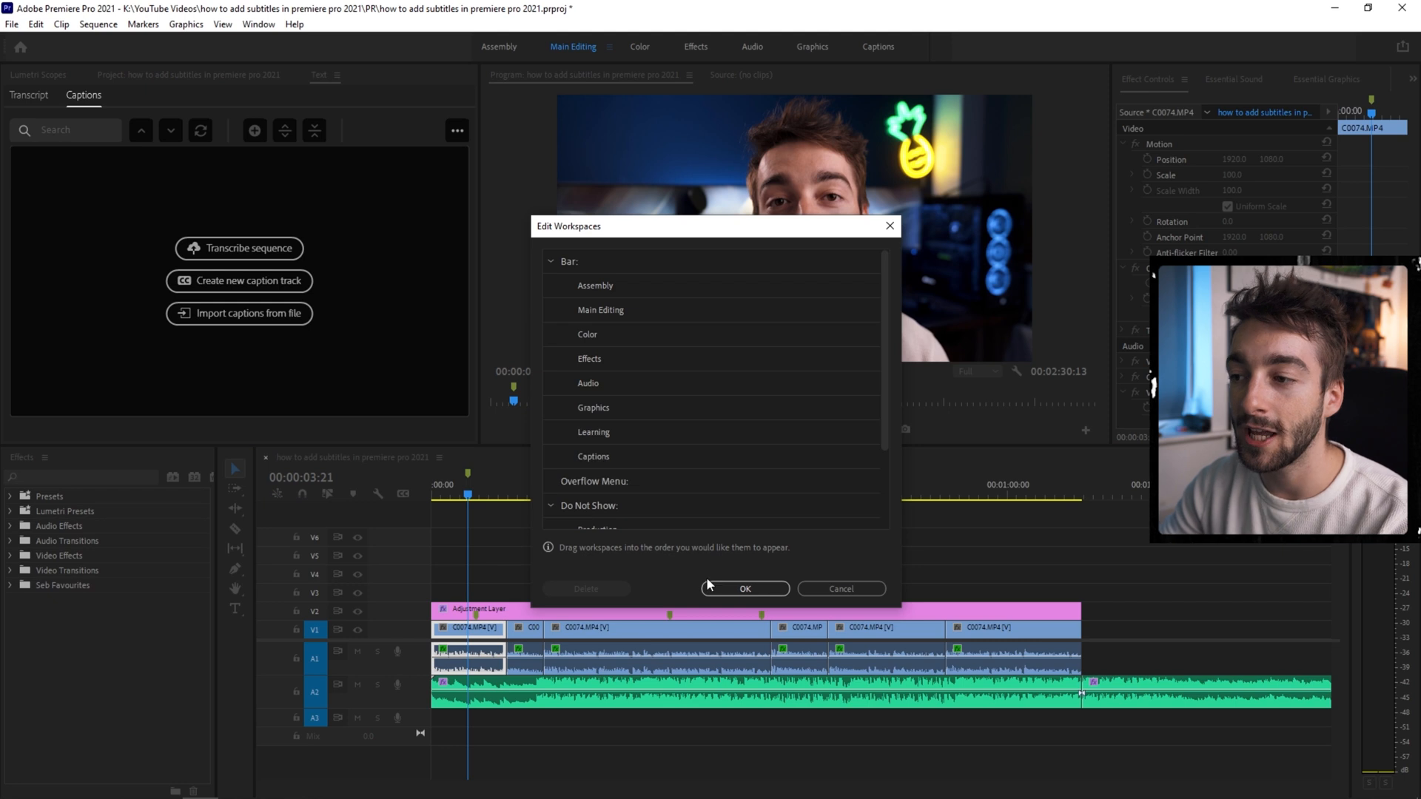
click(744, 589)
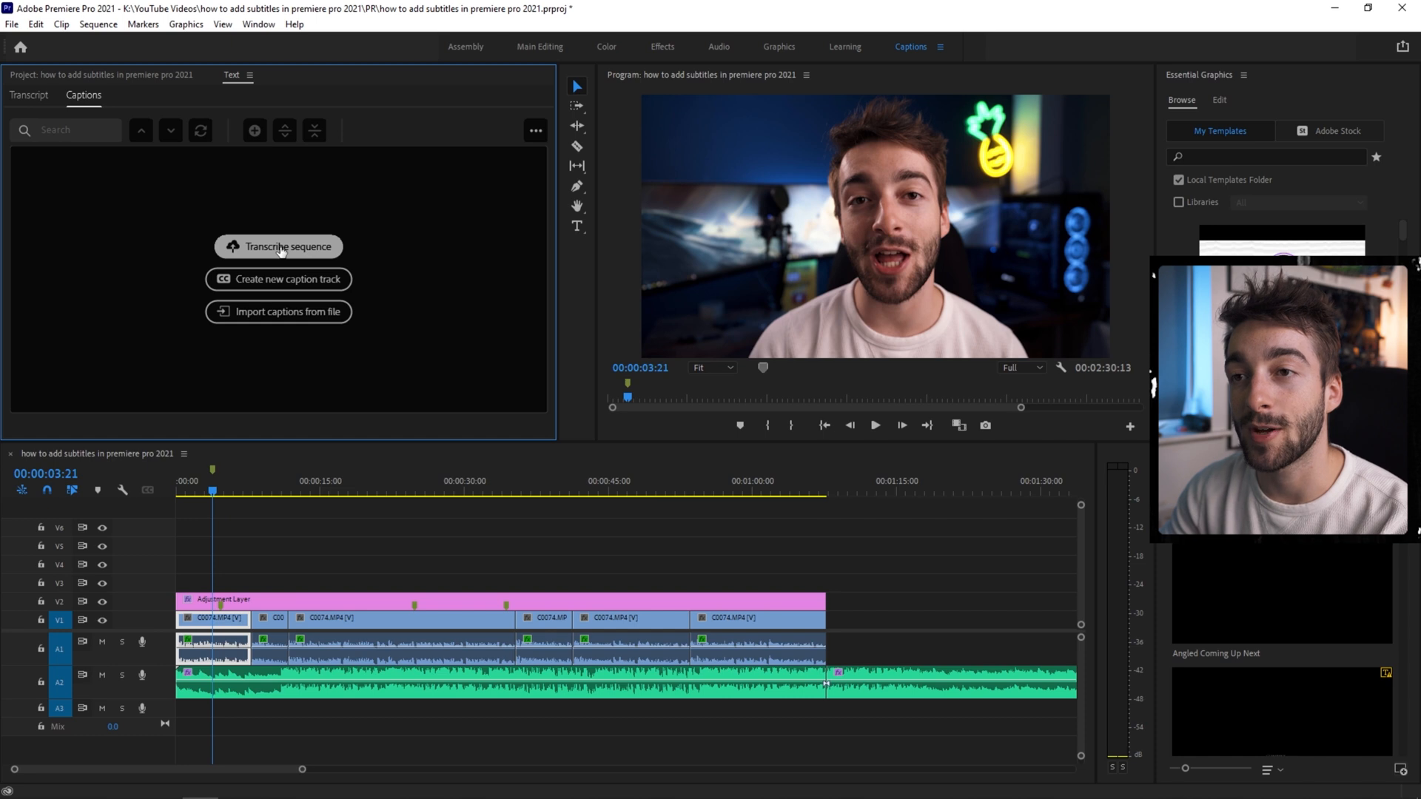
Transcribe the sequence in English from the Mix track and browse the transcript
click(278, 247)
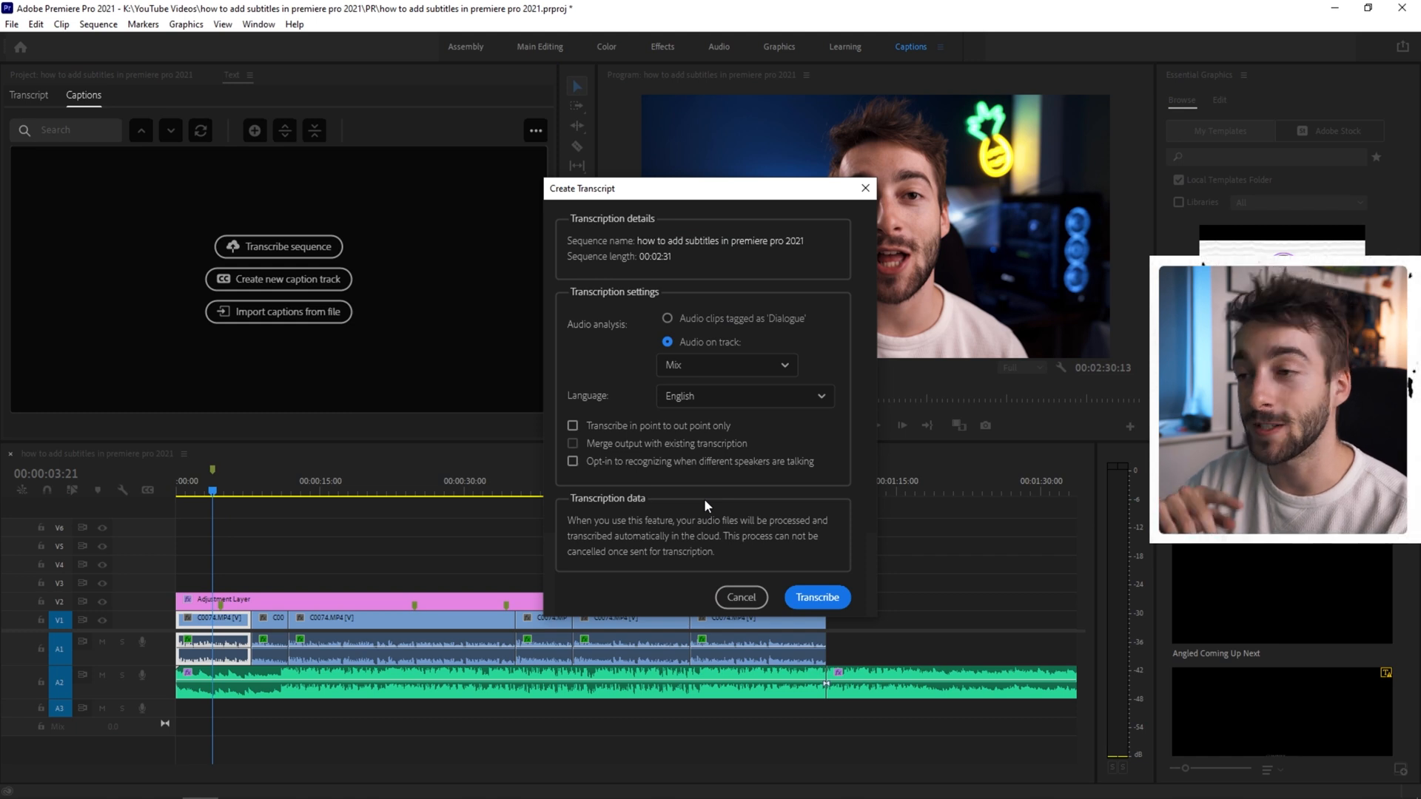
mouse_move(702, 396)
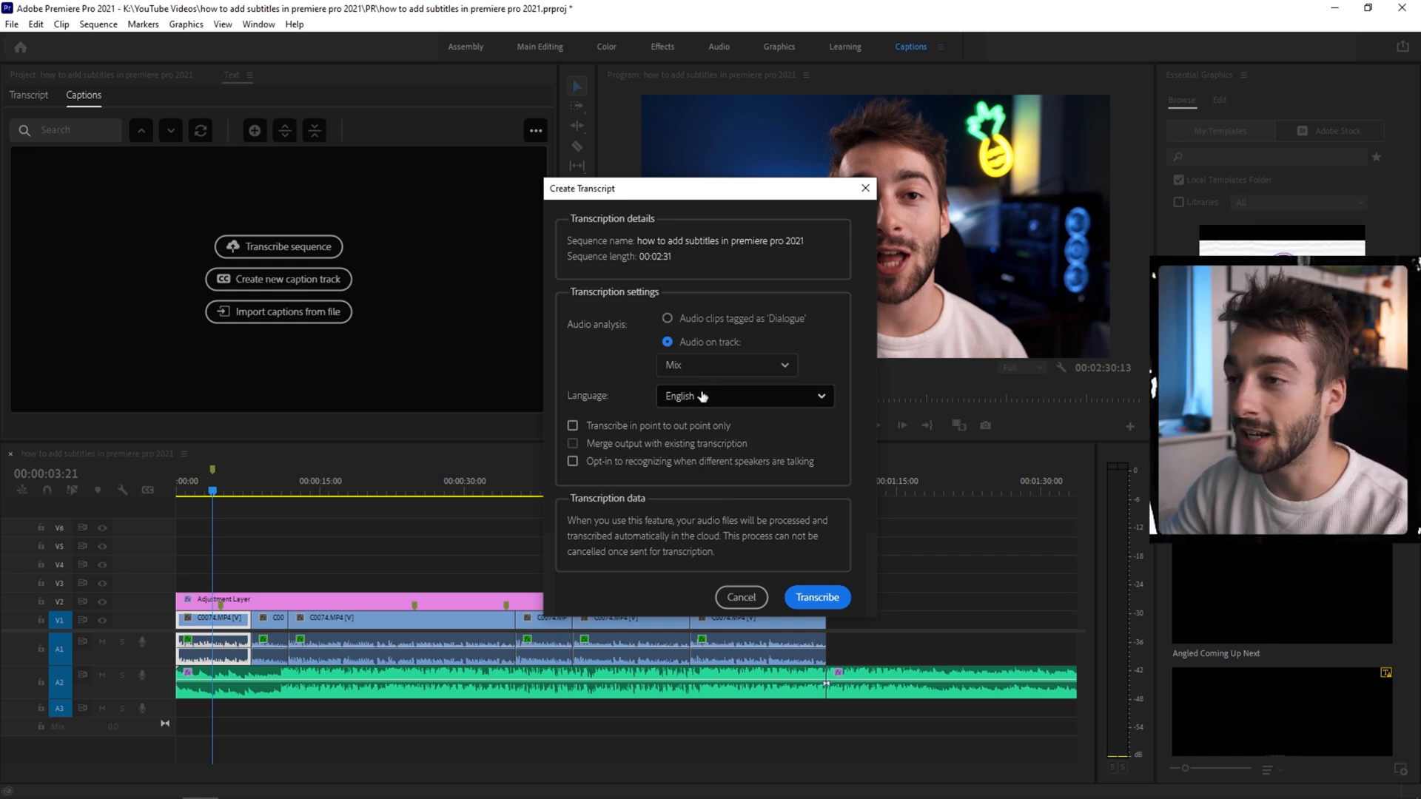
click(815, 597)
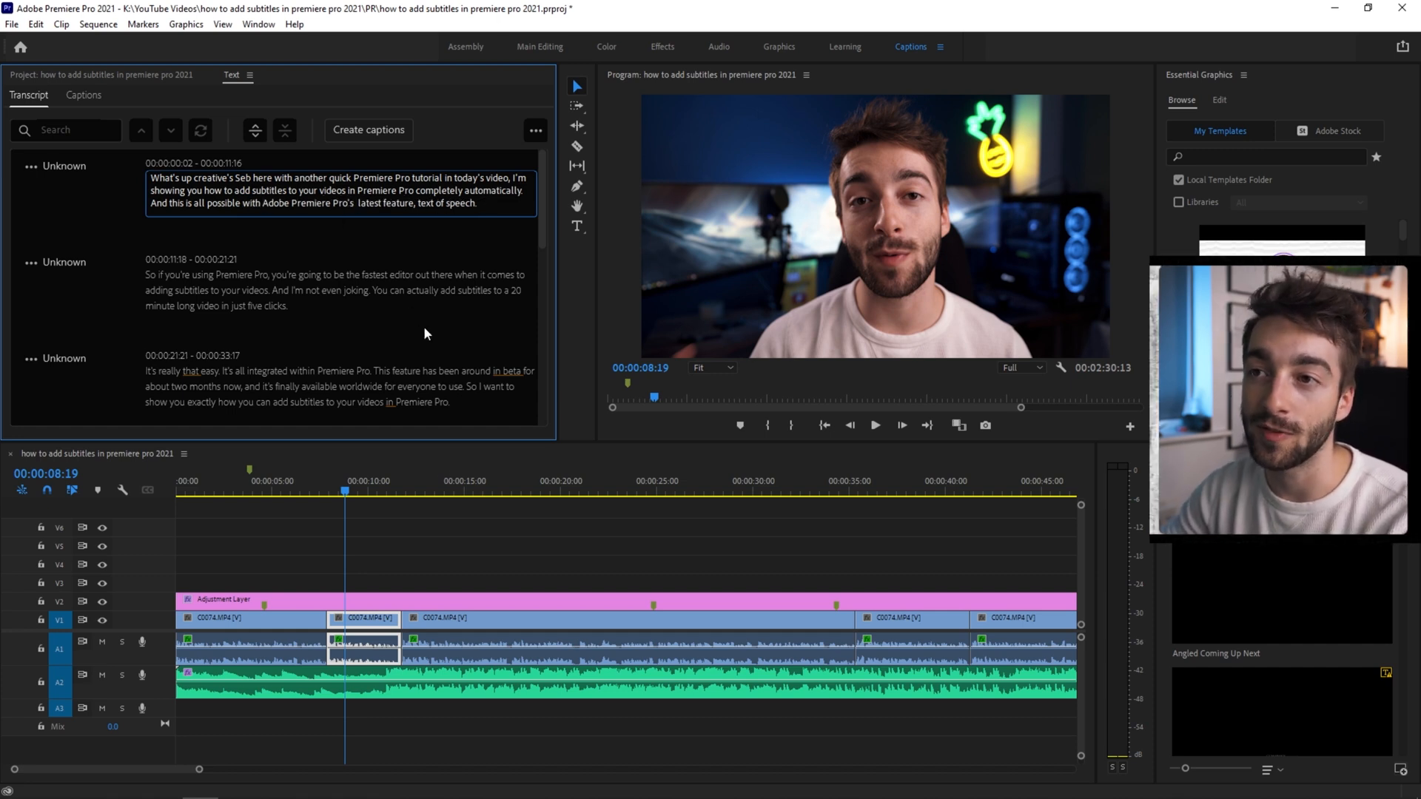
scroll(down, 3)
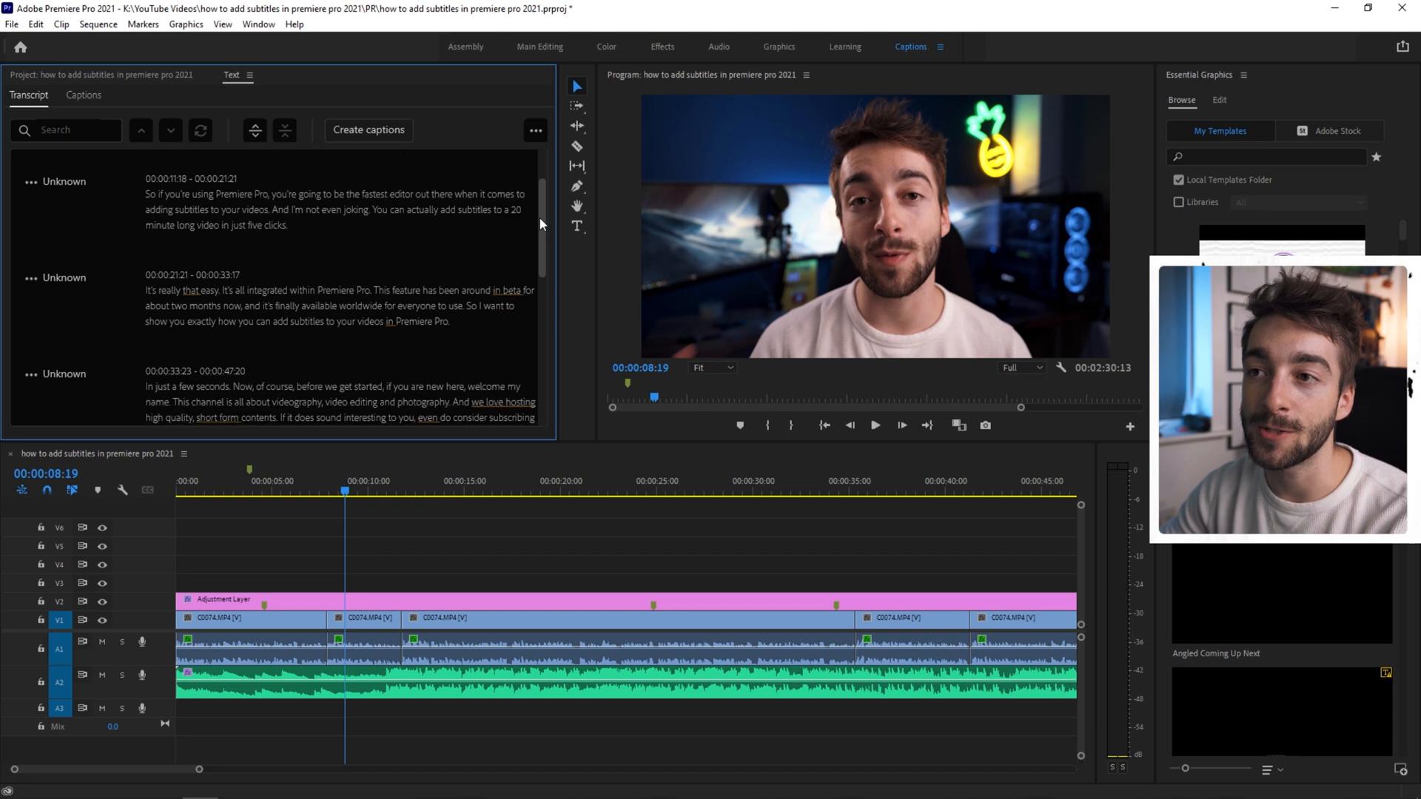
scroll(down, 3)
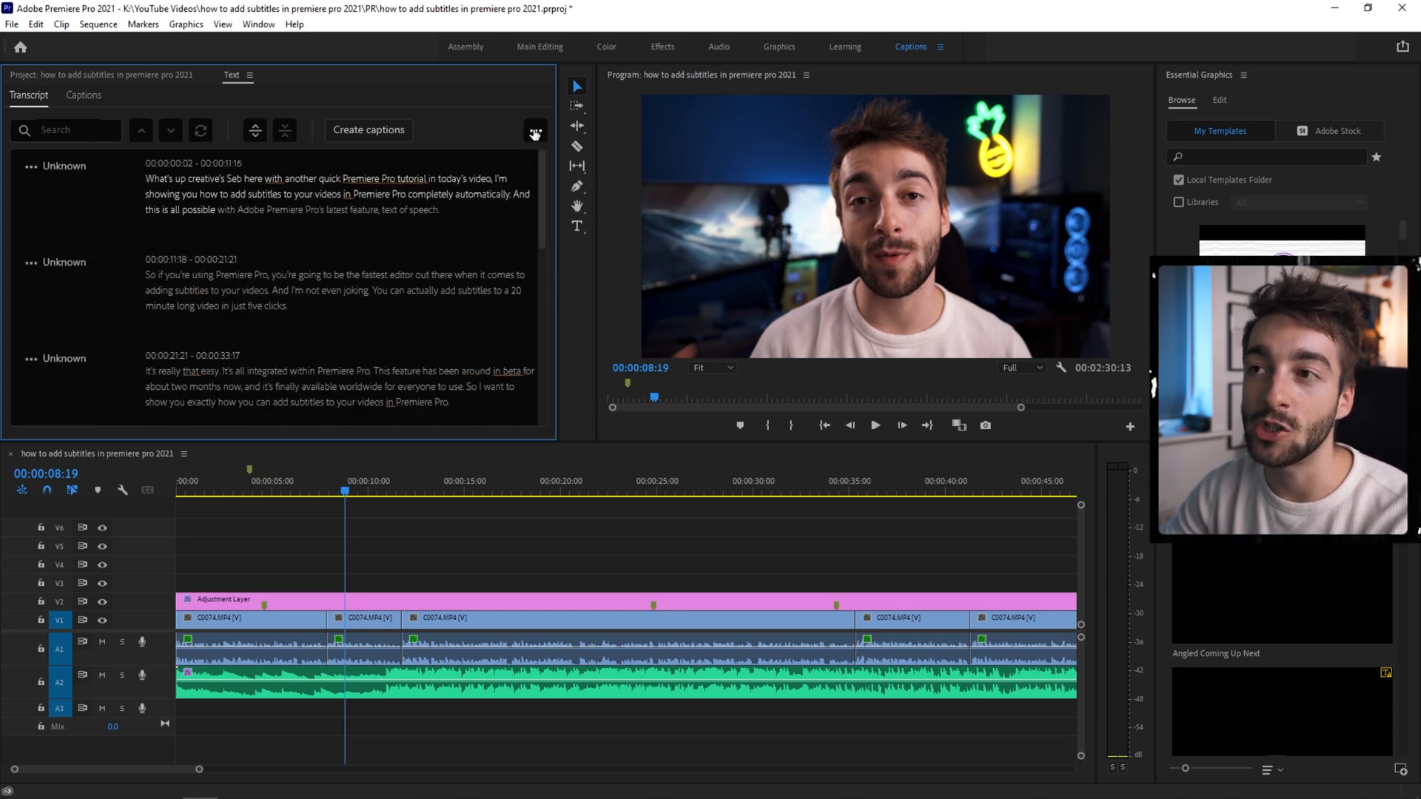
click(534, 132)
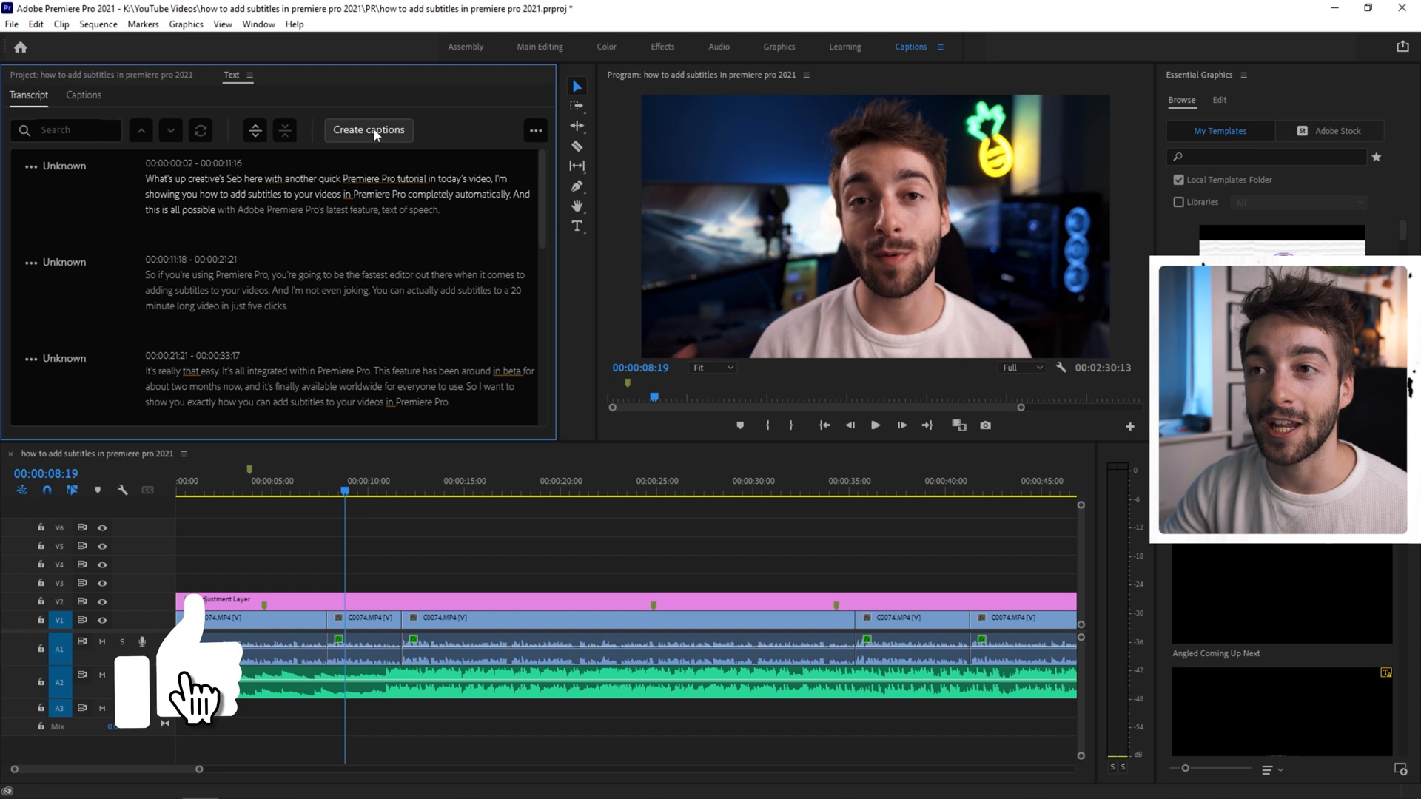
Create captions from the transcript with 33-character maximum length and about 3.8 s minimum duration
click(368, 130)
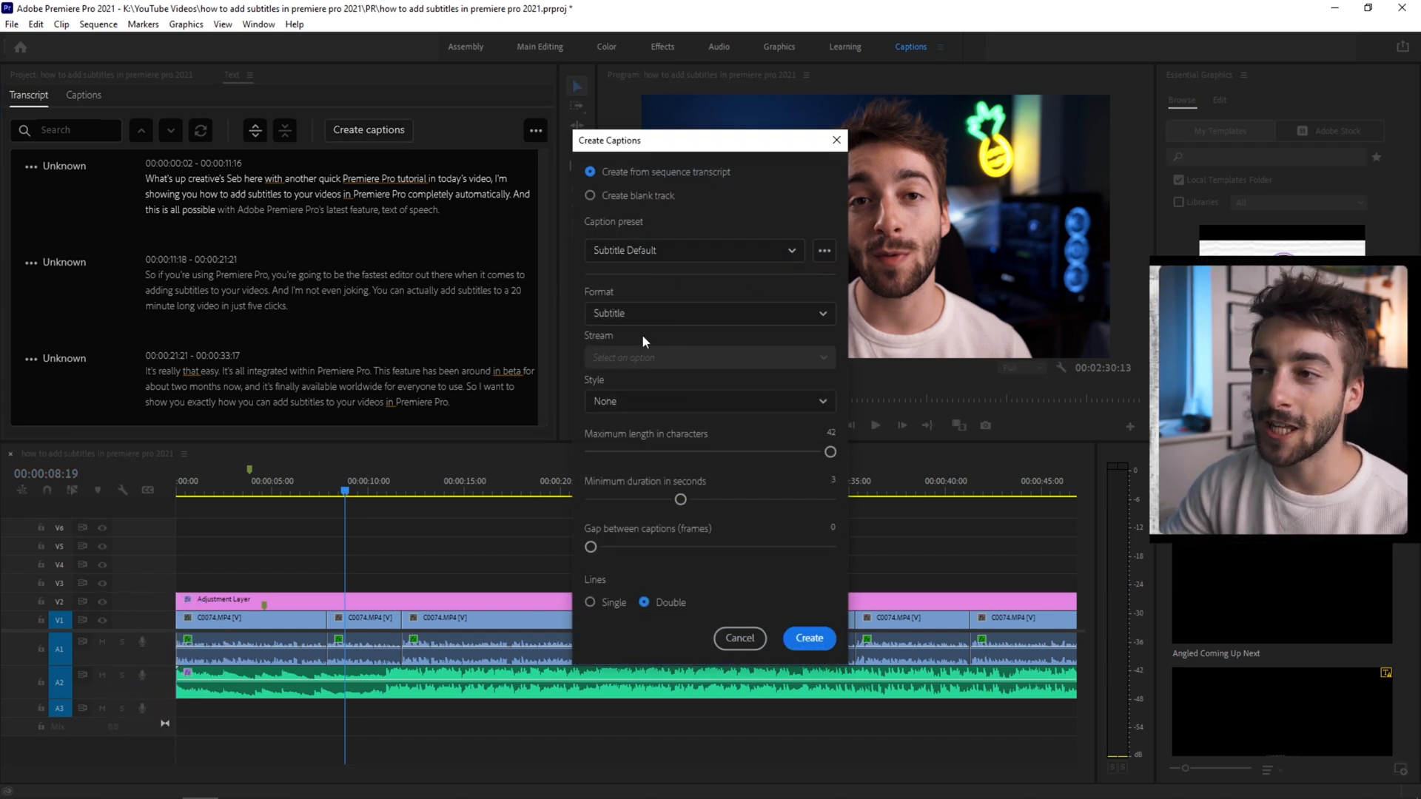
click(709, 400)
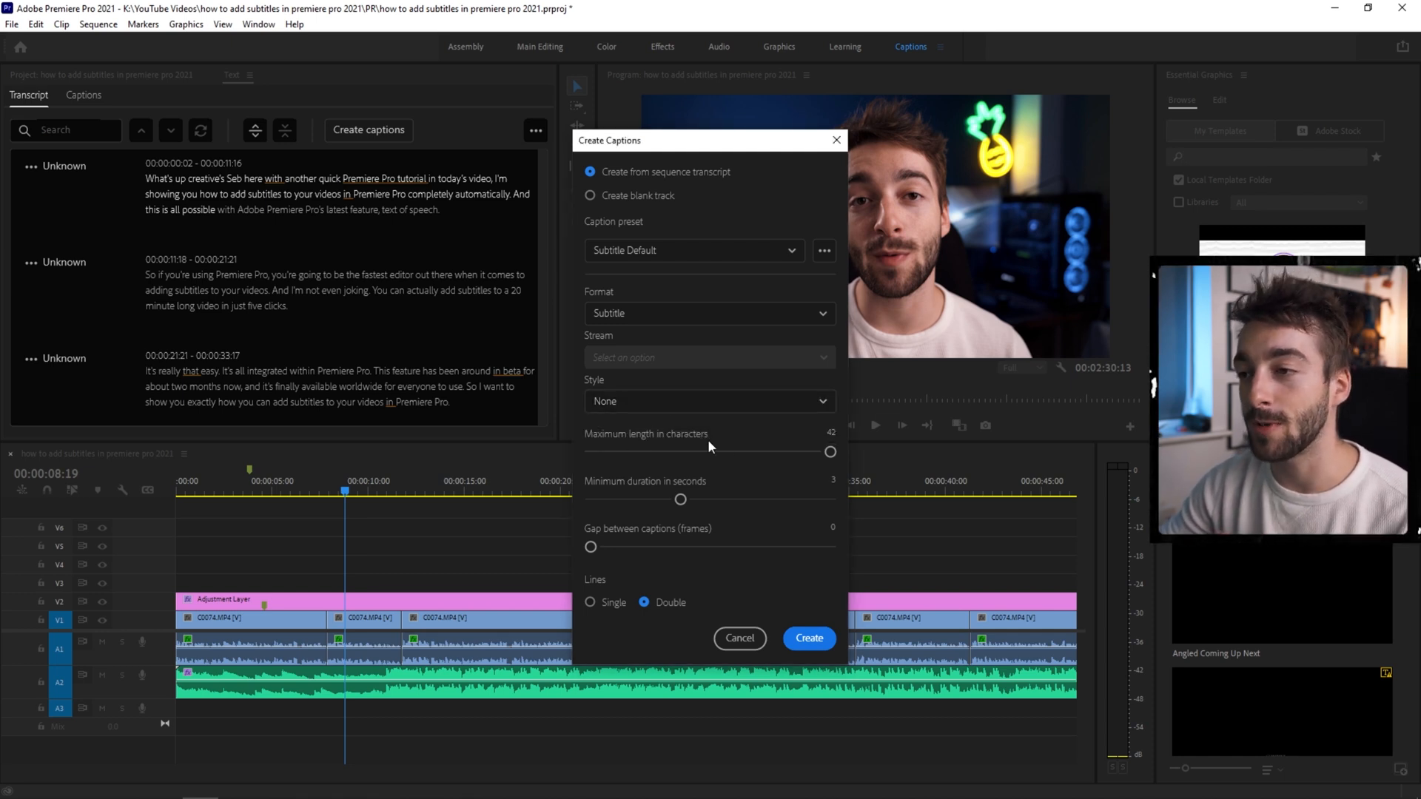
drag(830, 451, 695, 451)
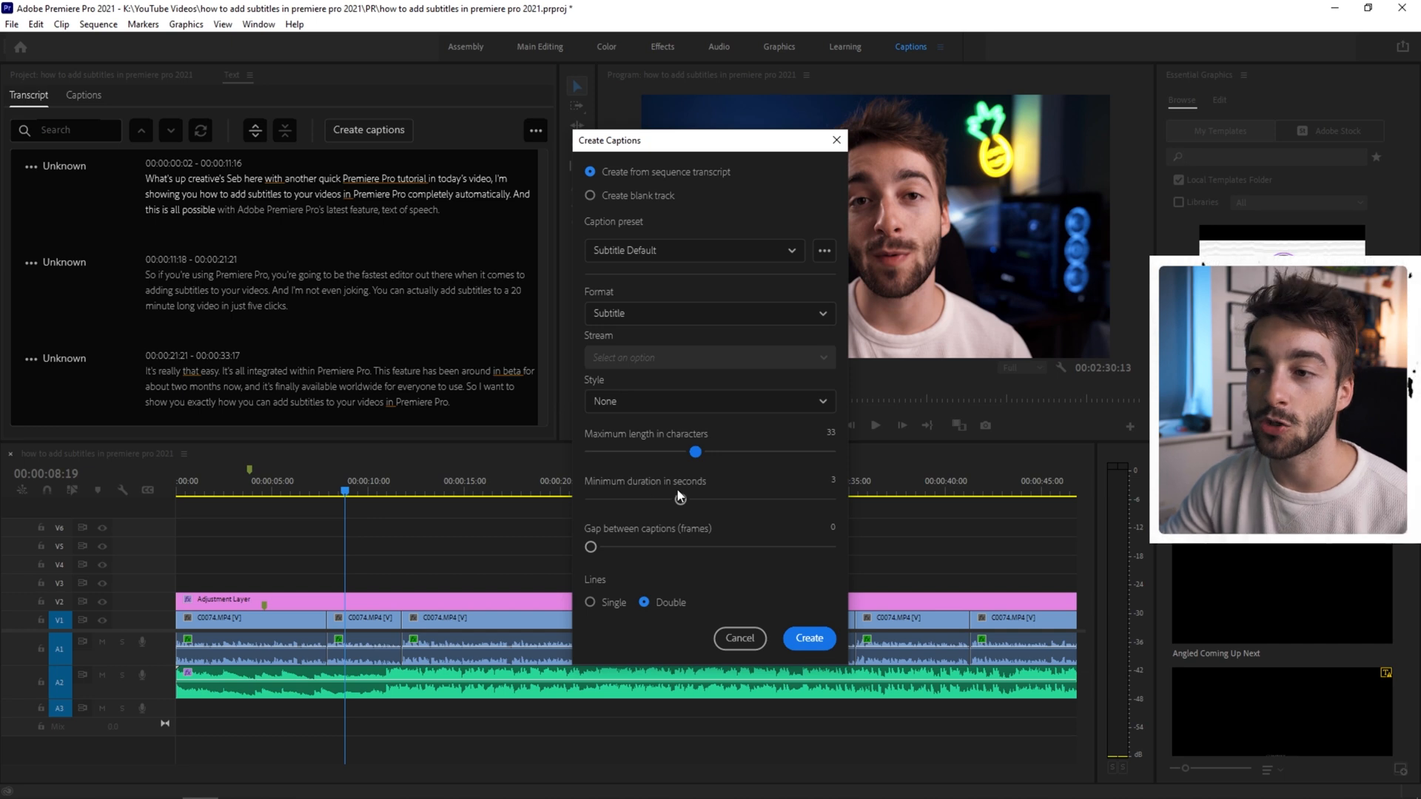
drag(590, 500, 635, 500)
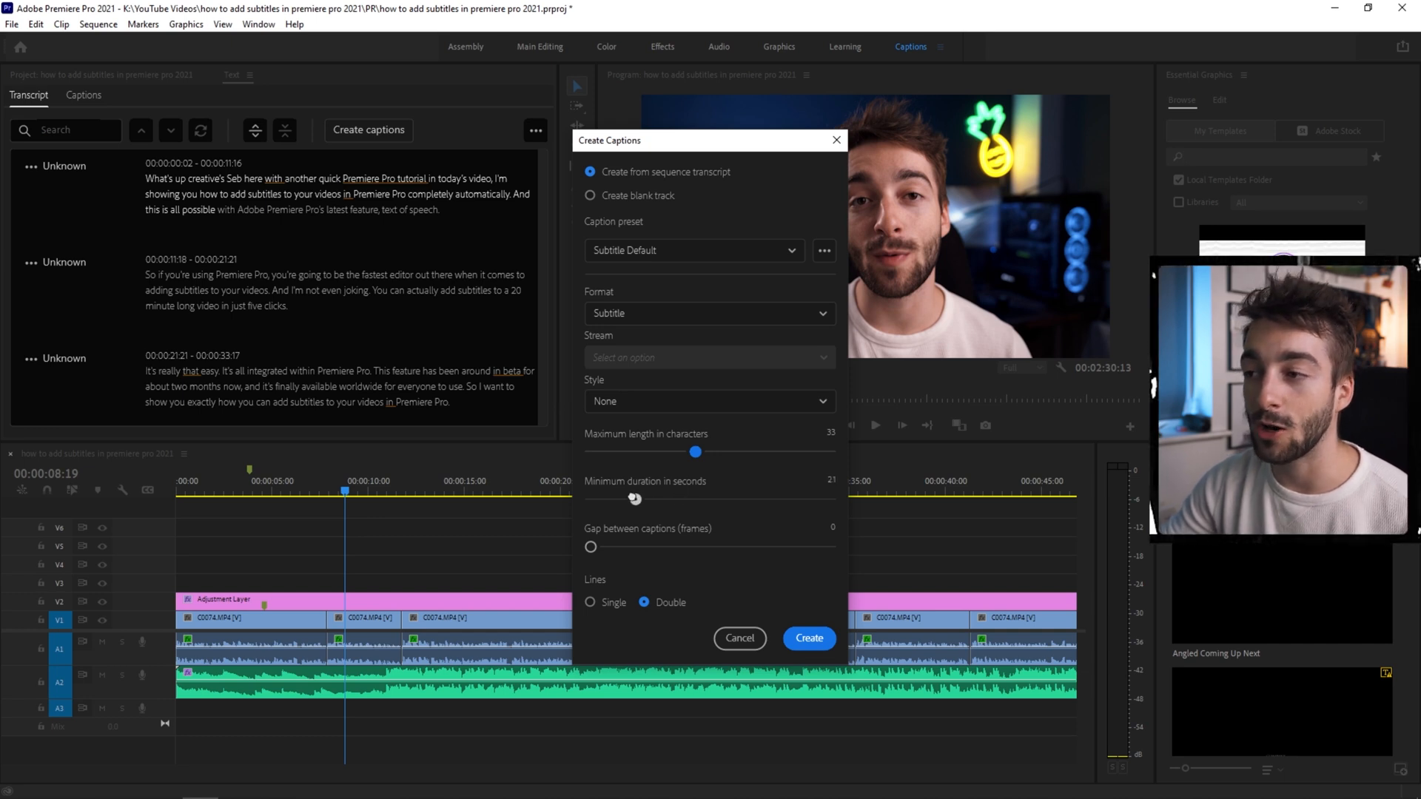
drag(635, 499, 720, 499)
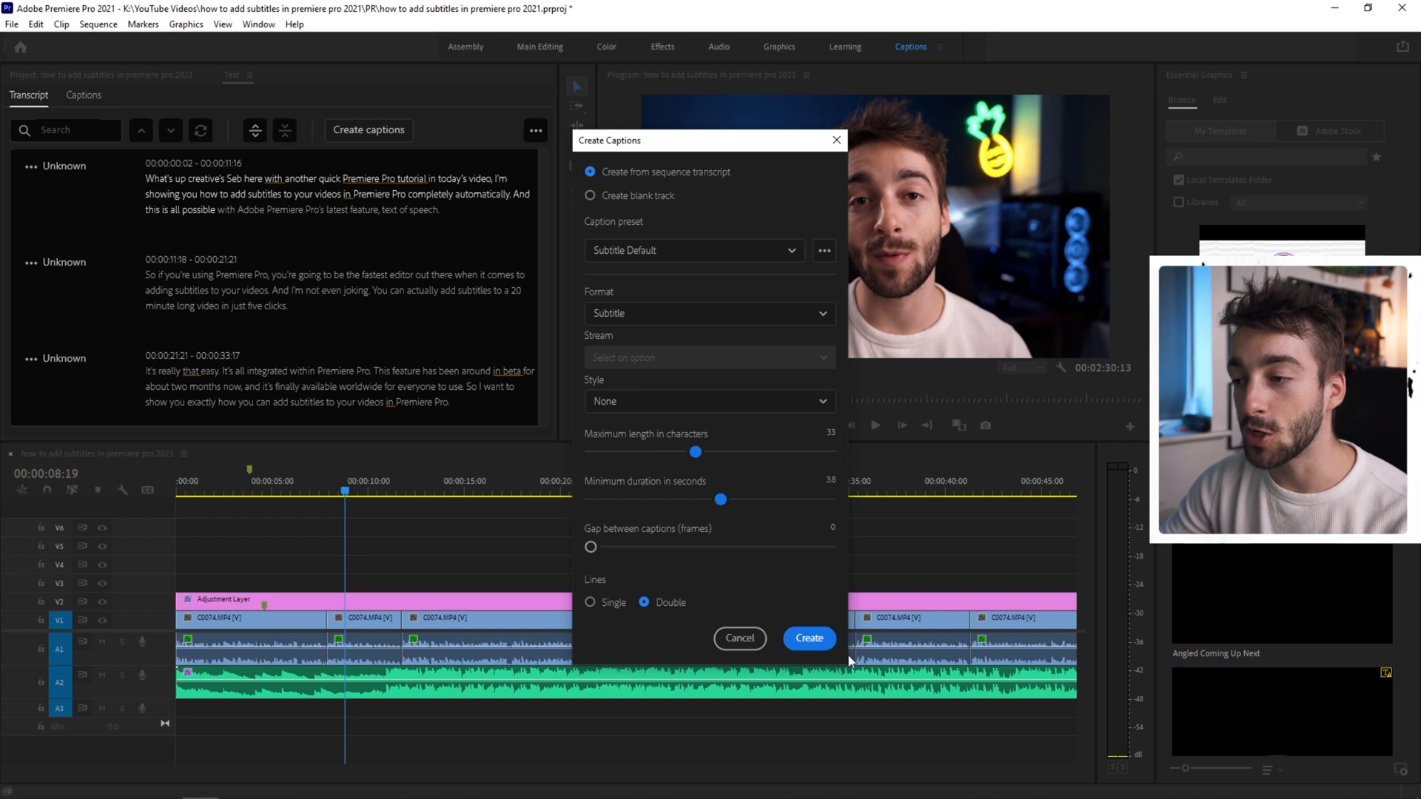
click(808, 638)
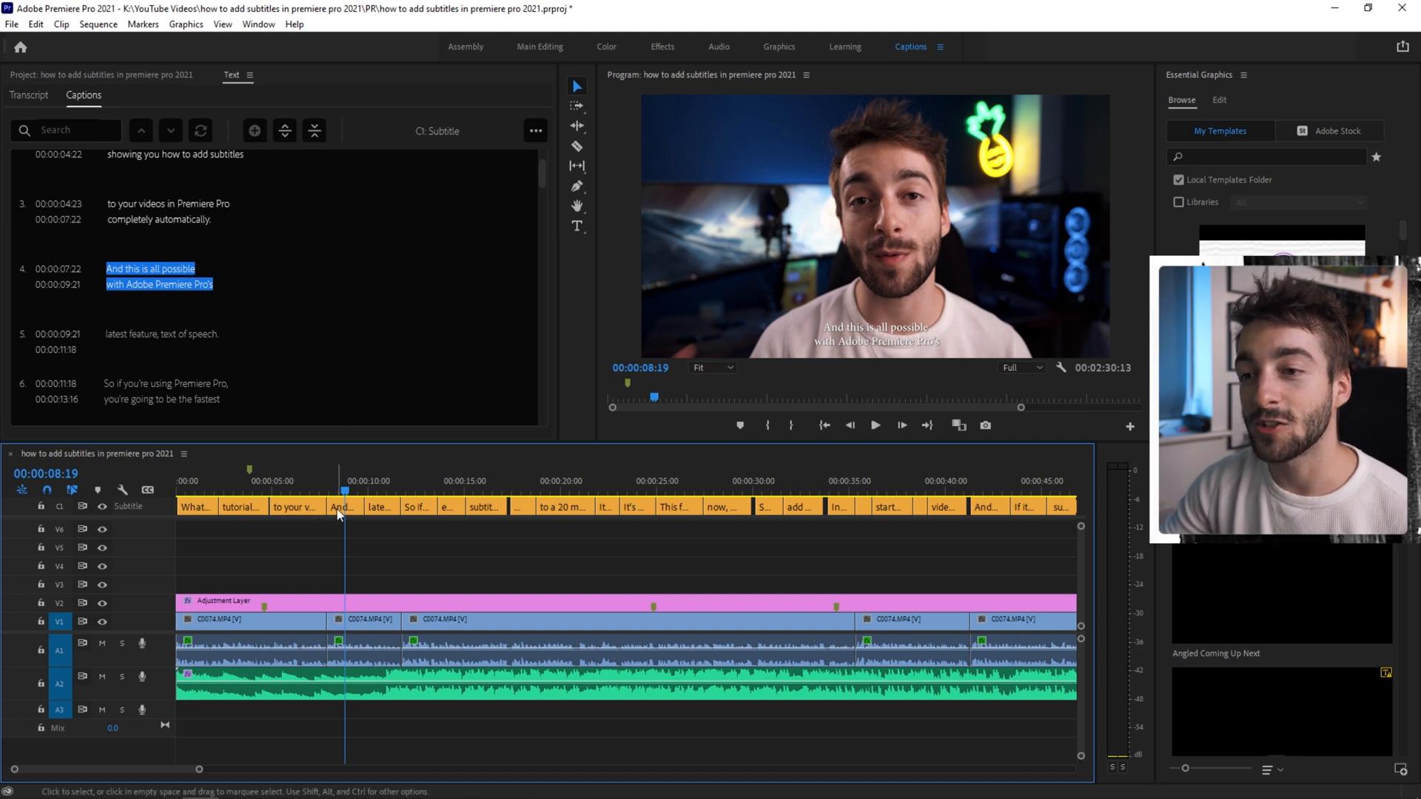
Set the caption font to Impact and enlarge the text size
click(343, 506)
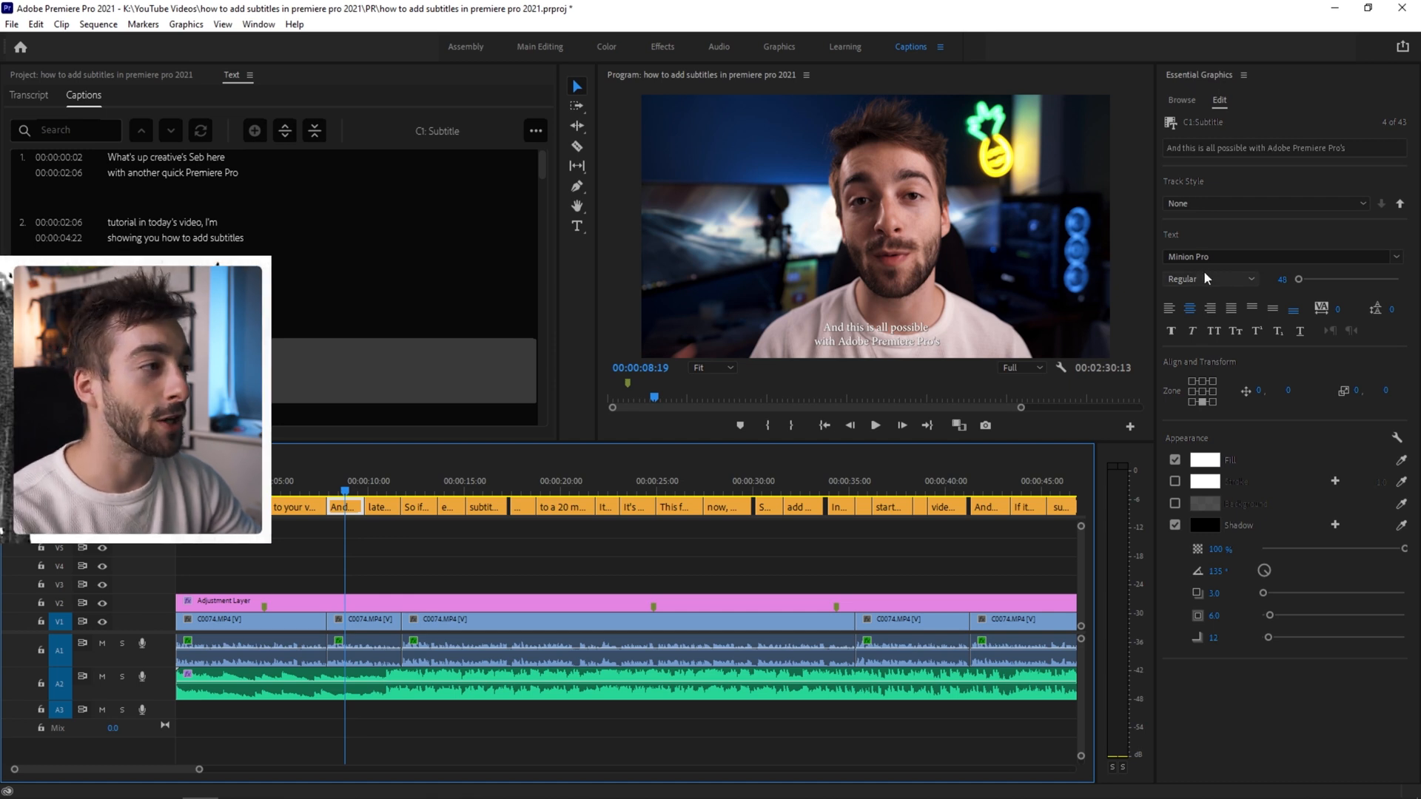
text(imp)
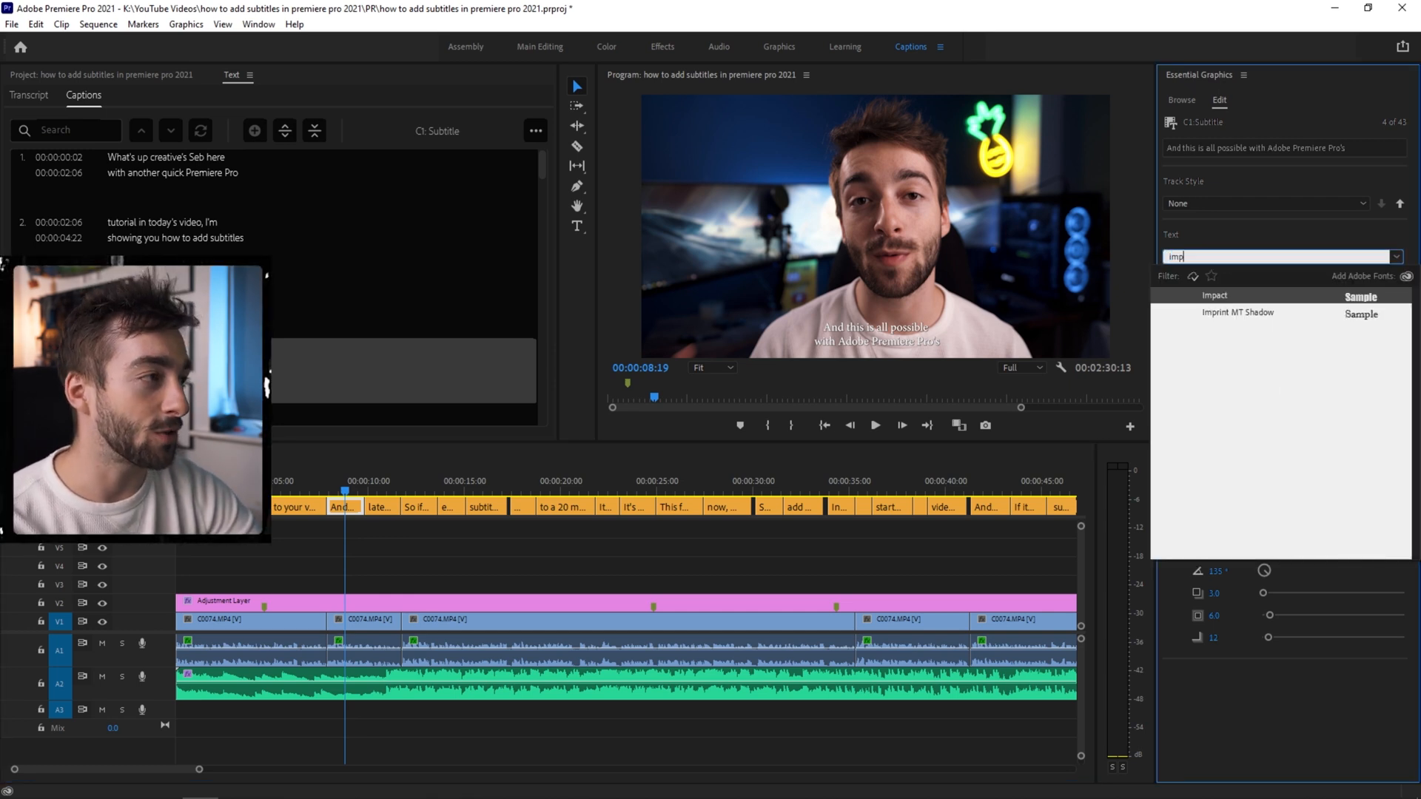
click(1215, 295)
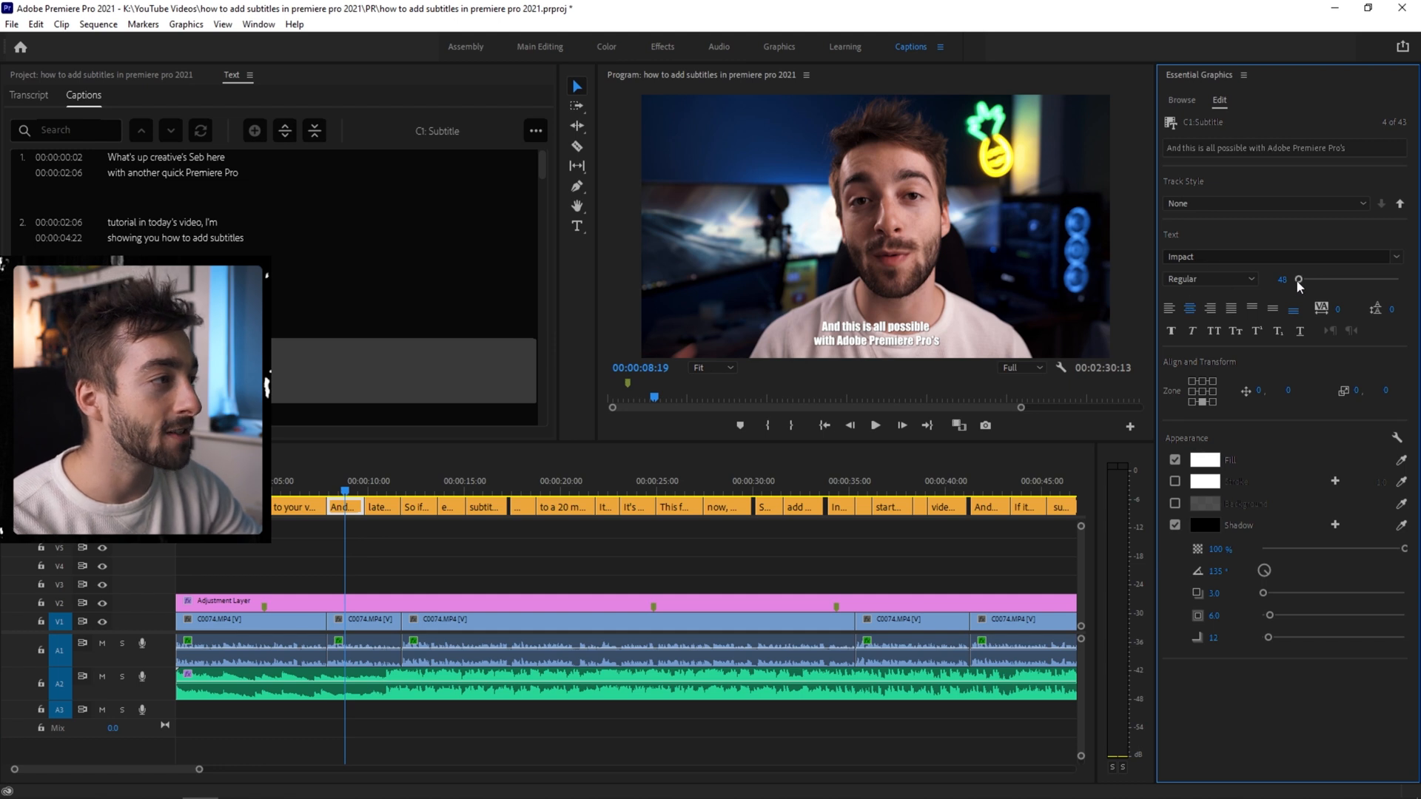
drag(1296, 279, 1303, 278)
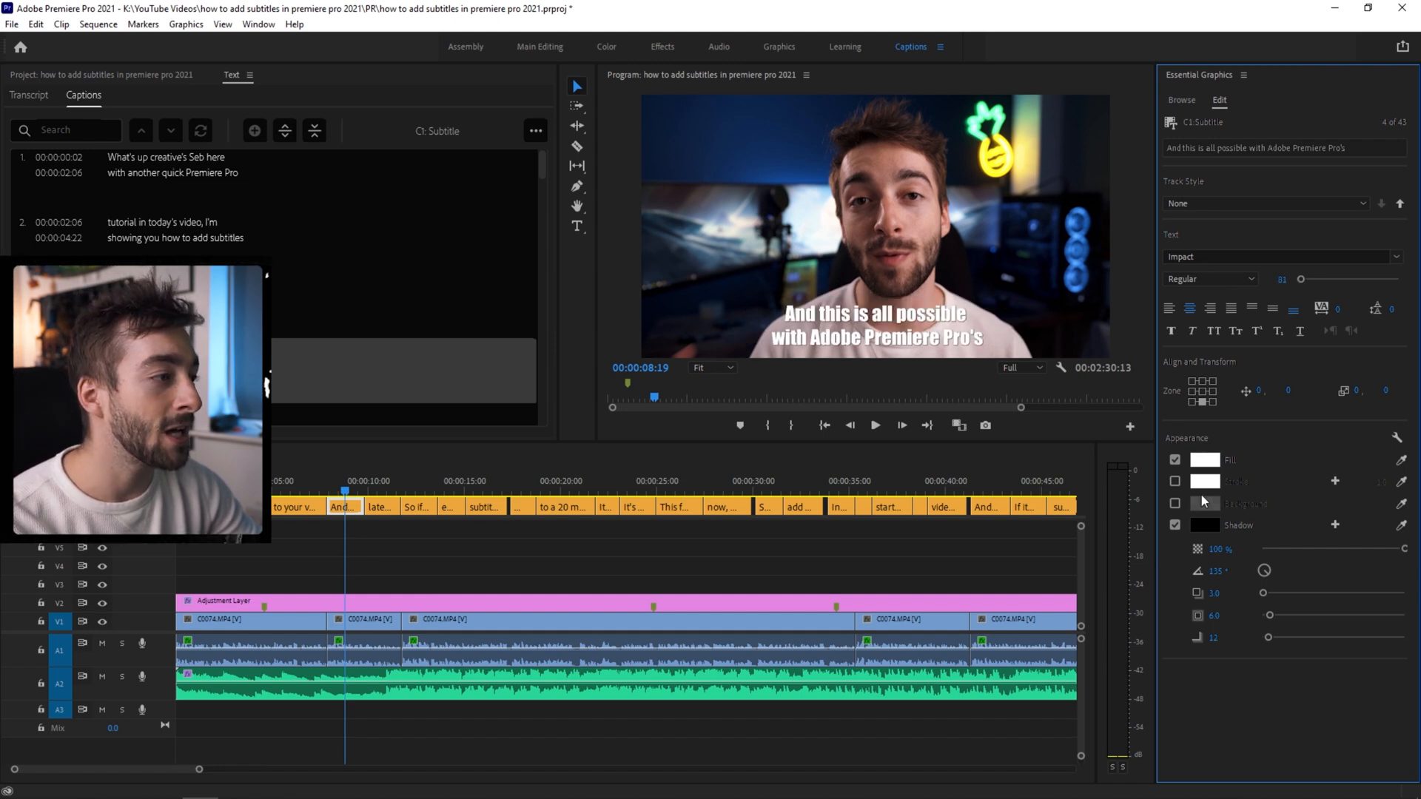
Enable a black background box behind the captions
click(1175, 505)
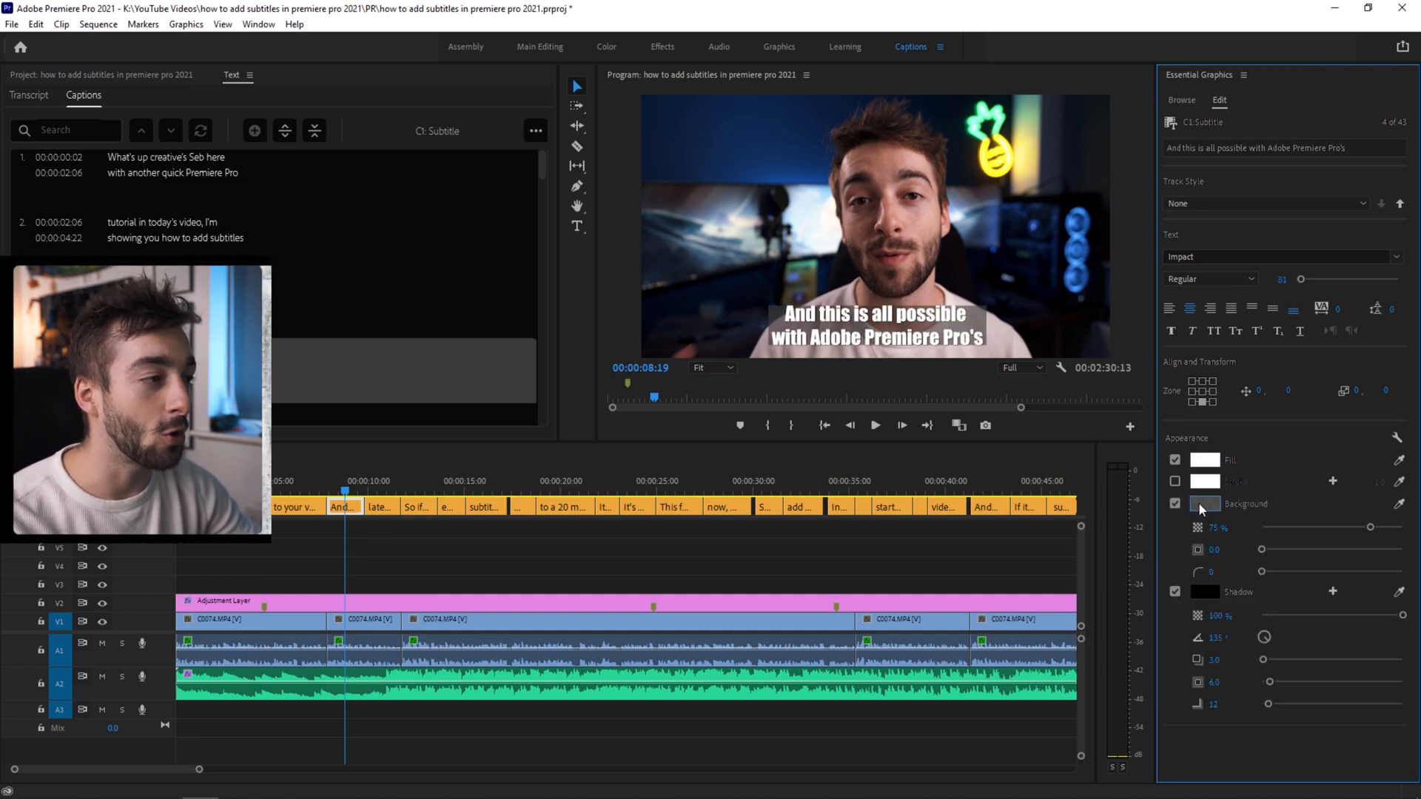
click(1206, 505)
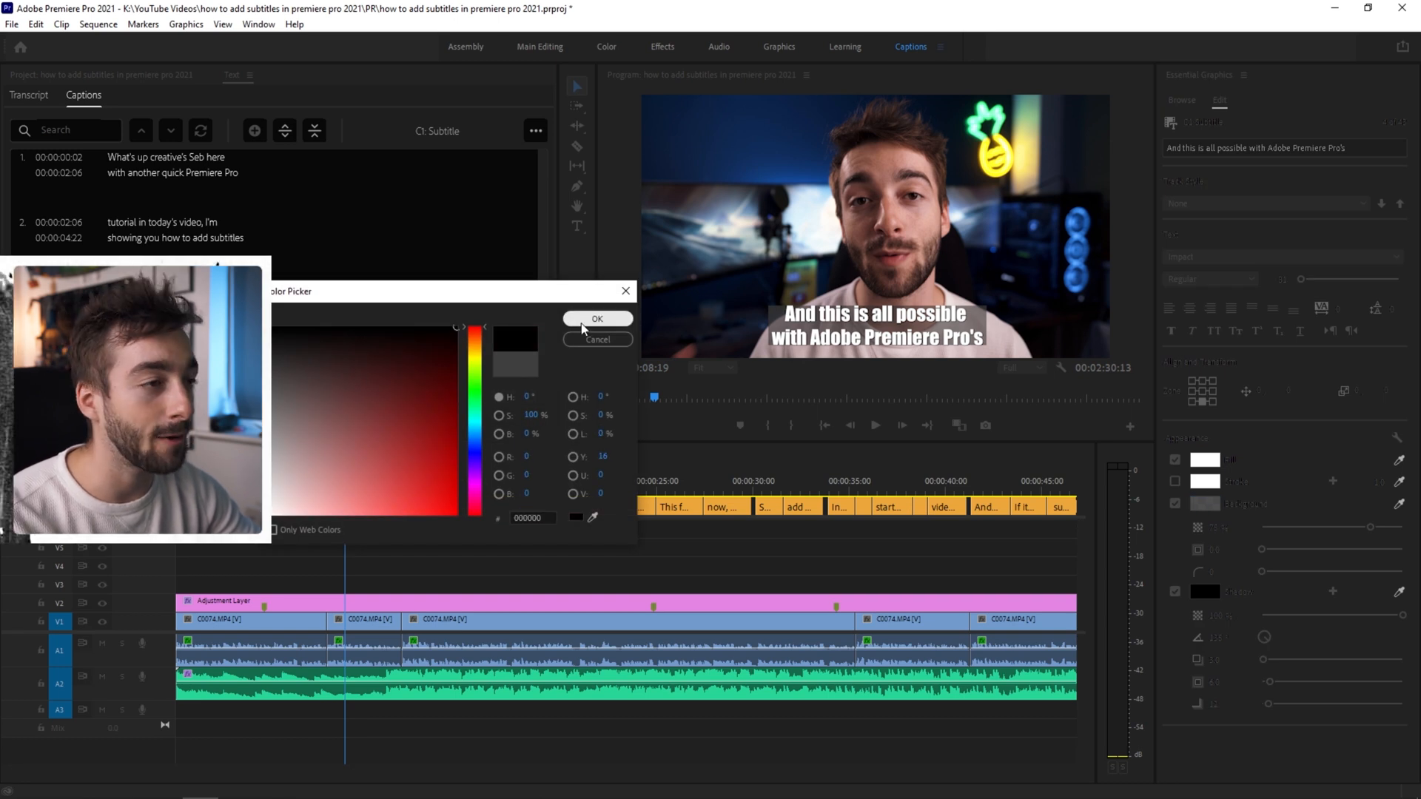
click(597, 318)
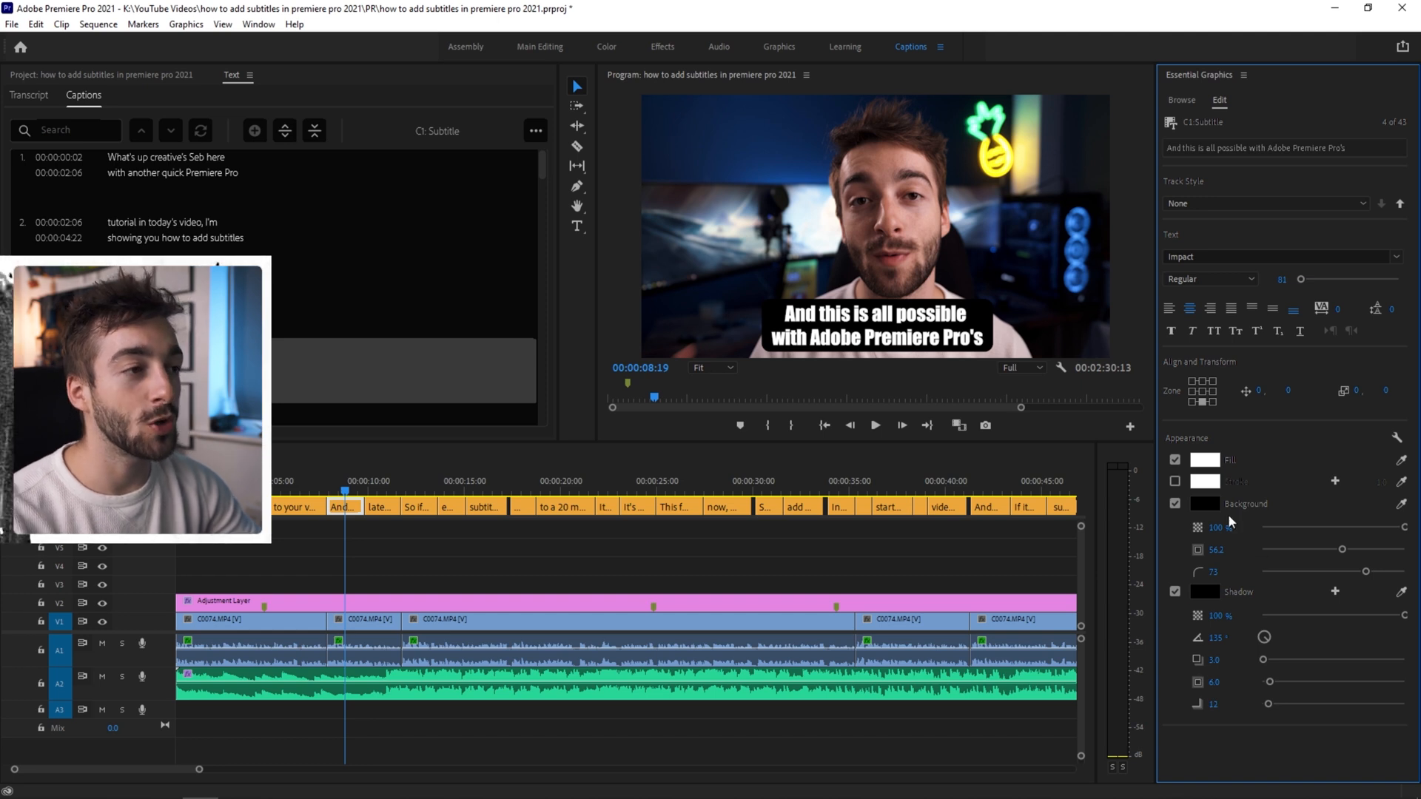
click(1260, 202)
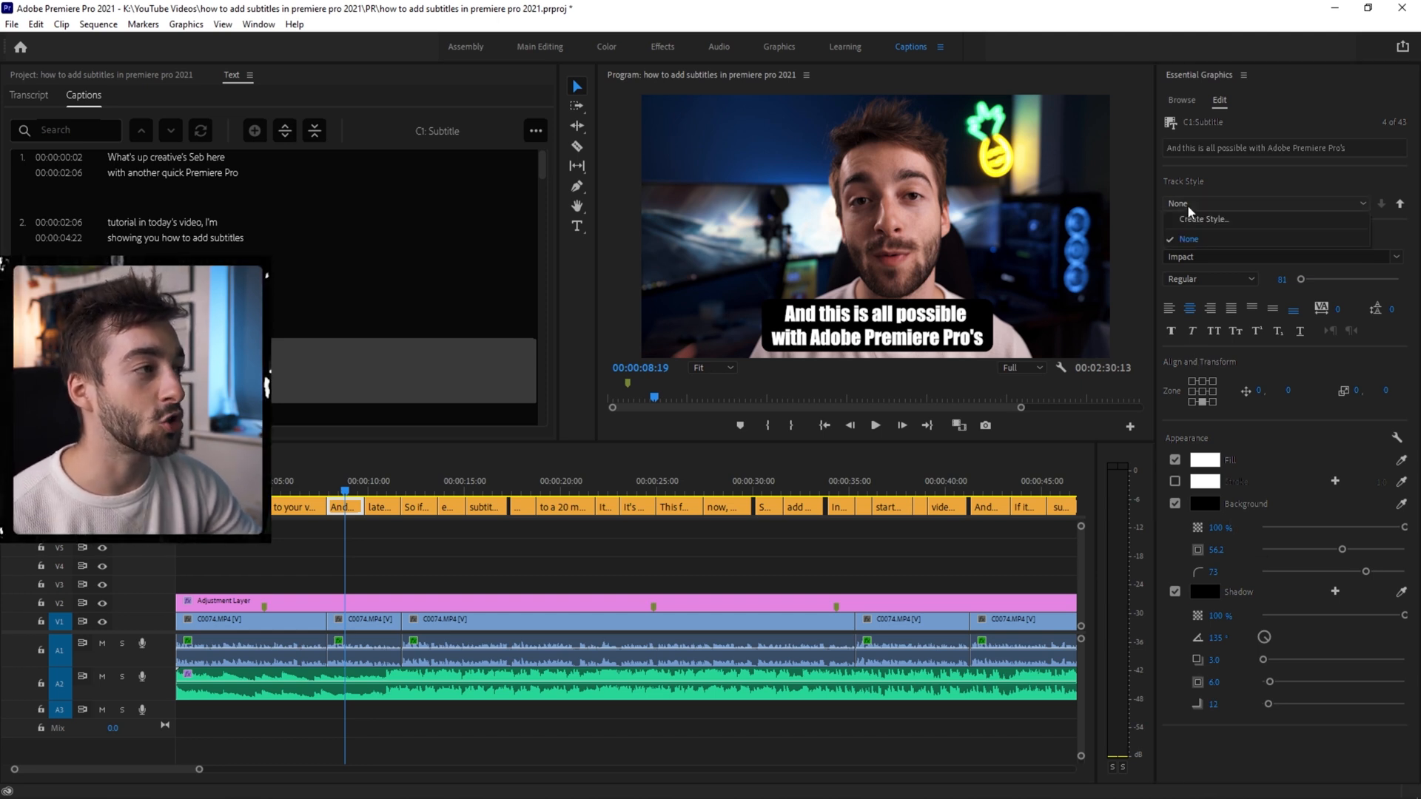
Save the caption look as track style 'youtube subtitles' and enter caption text 'my extra text'
click(1200, 218)
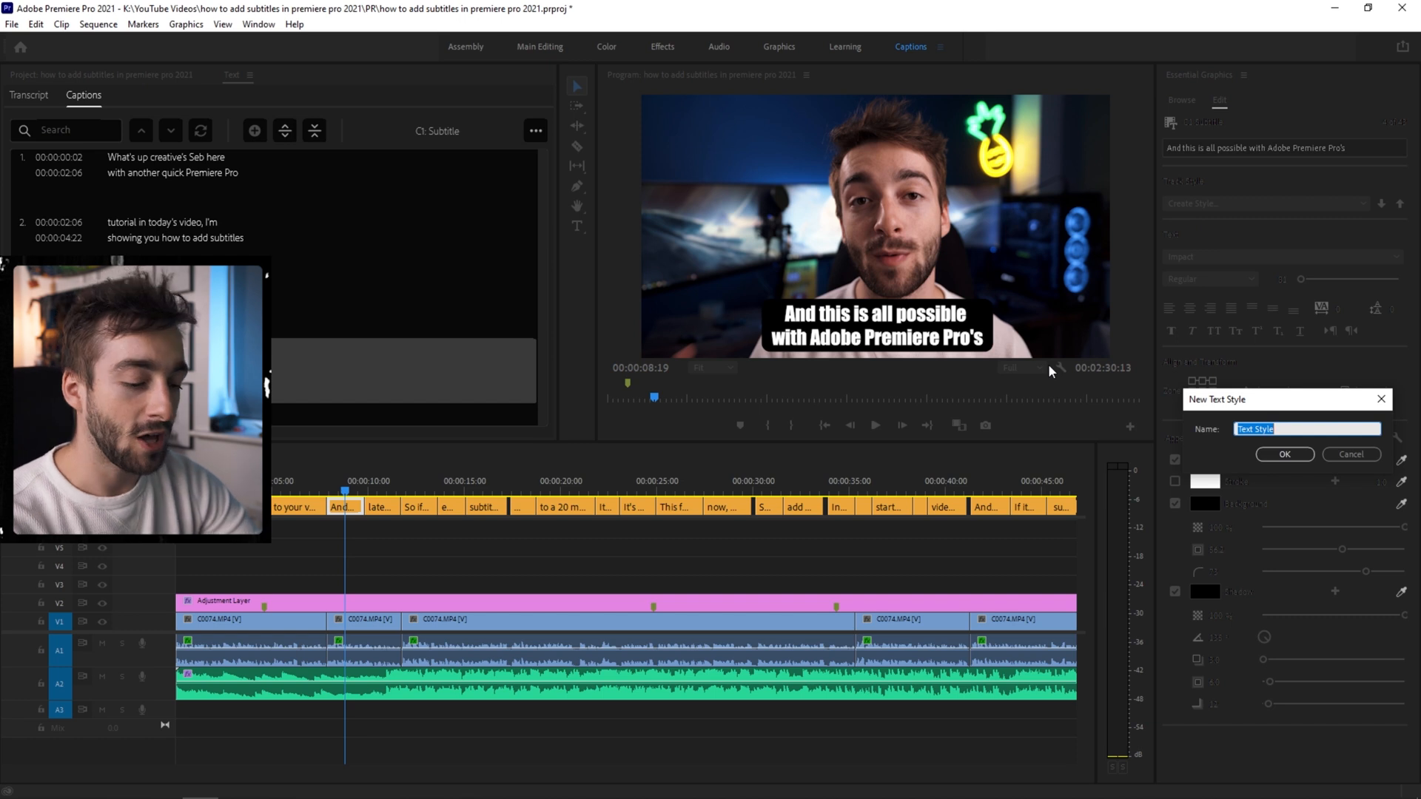
text(youtube subti)
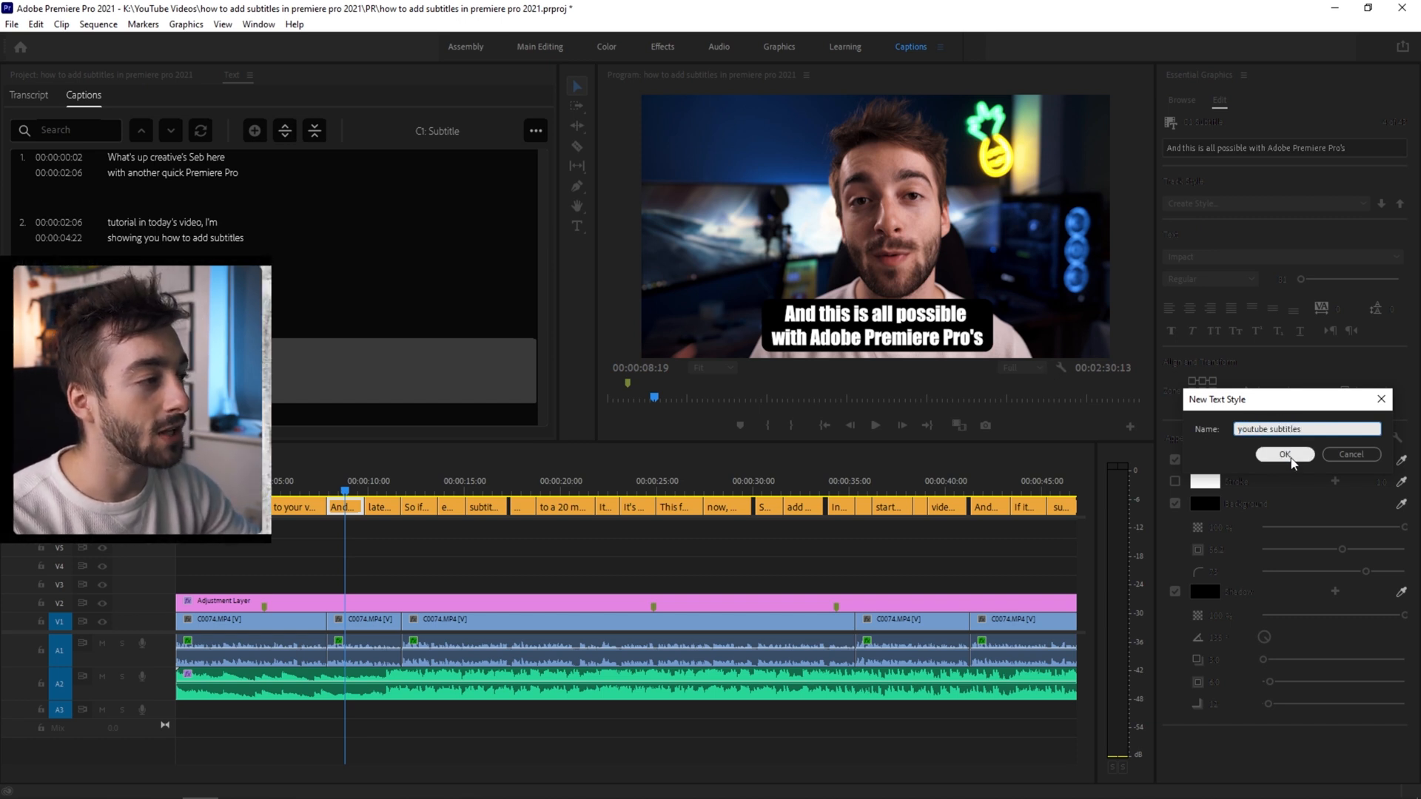
click(1284, 454)
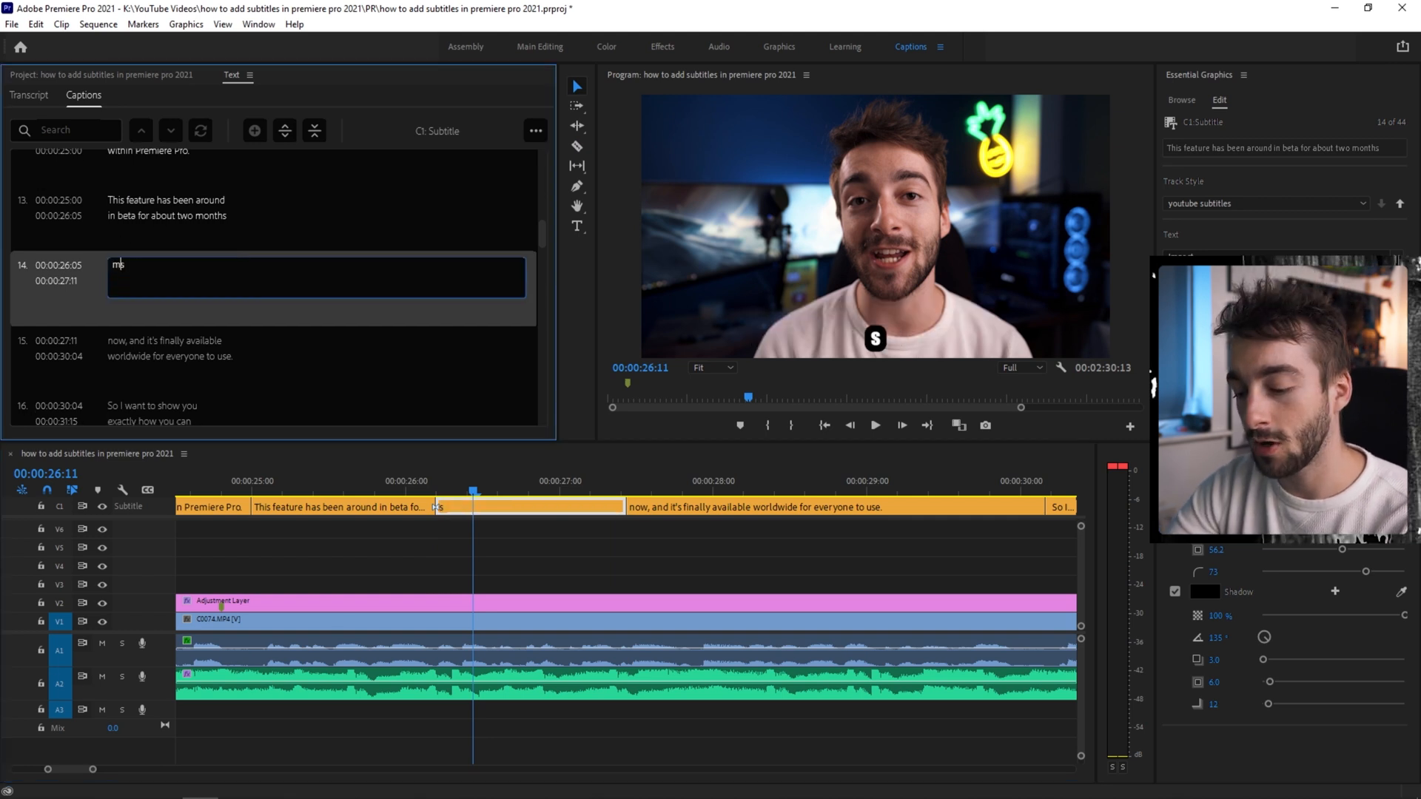
text(y extra text)
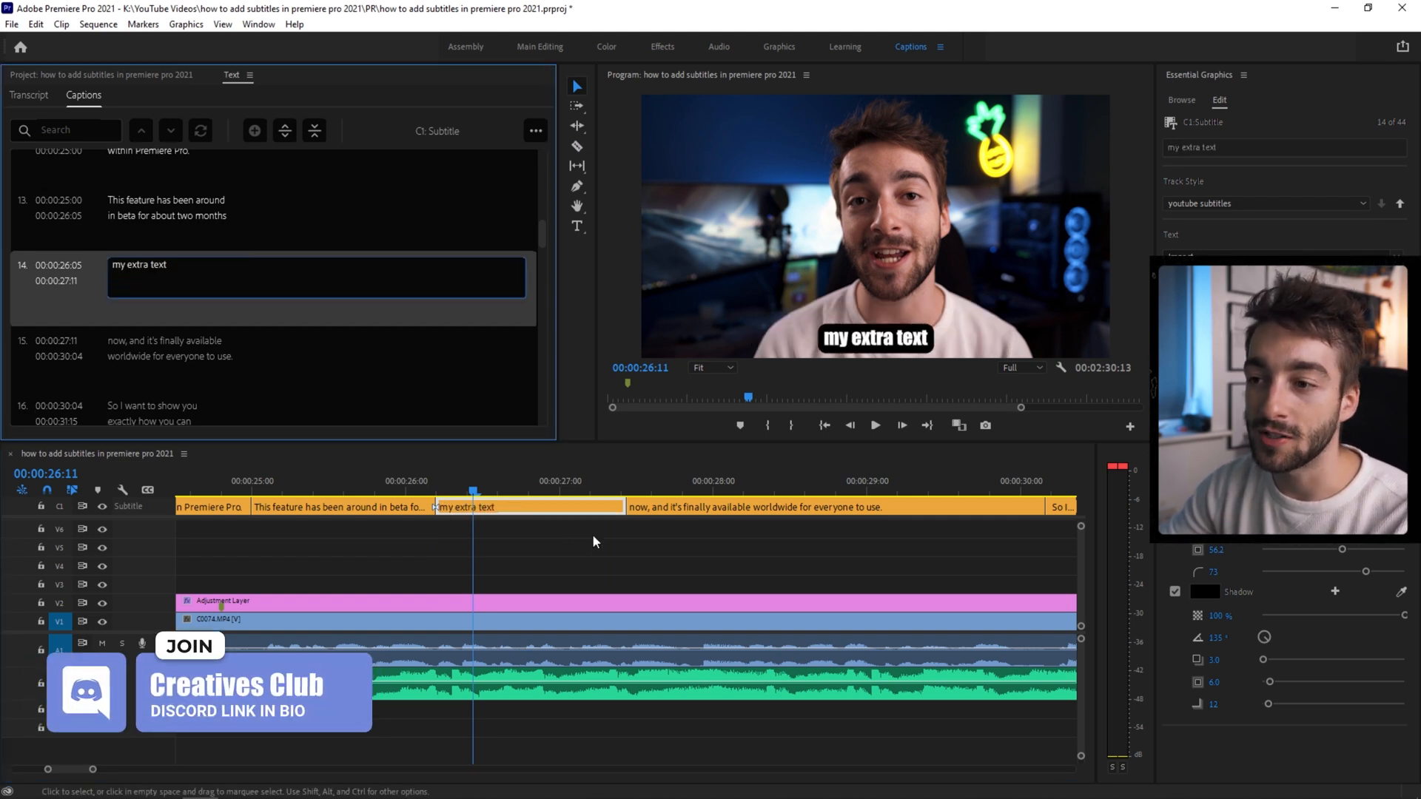